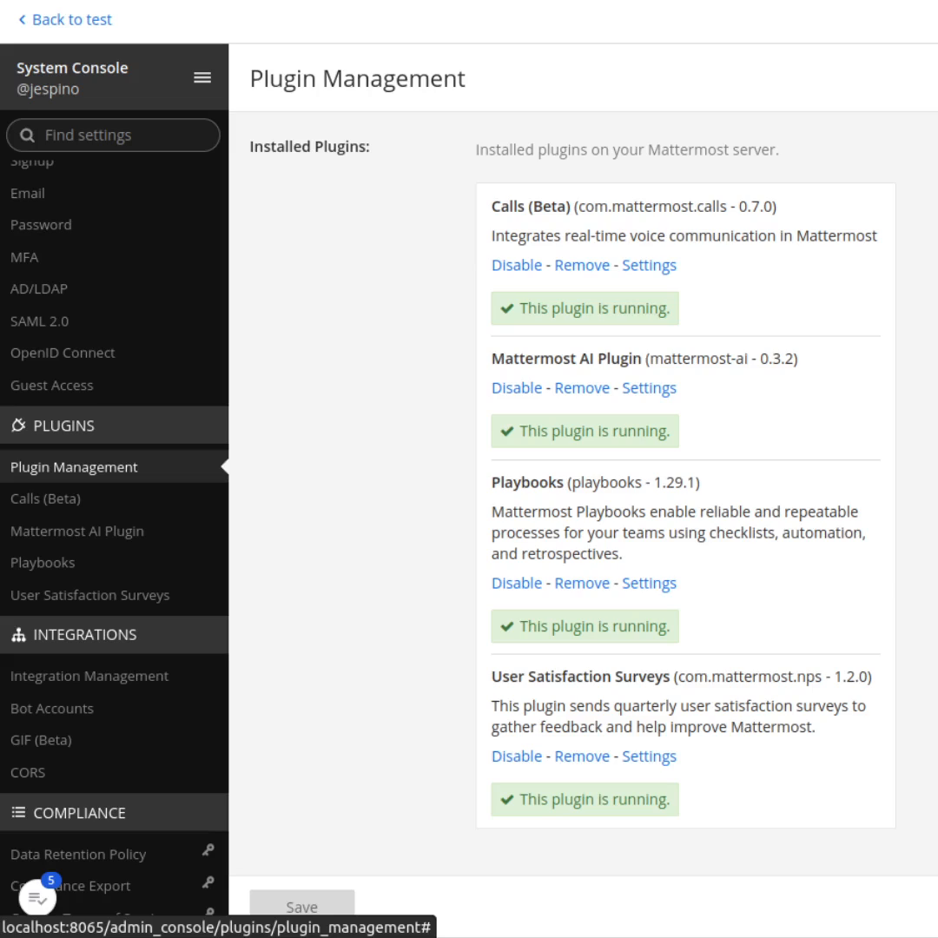
- Open the Mattermost AI Plugin settings page from the Plugins sidebar
left_click(77, 531)
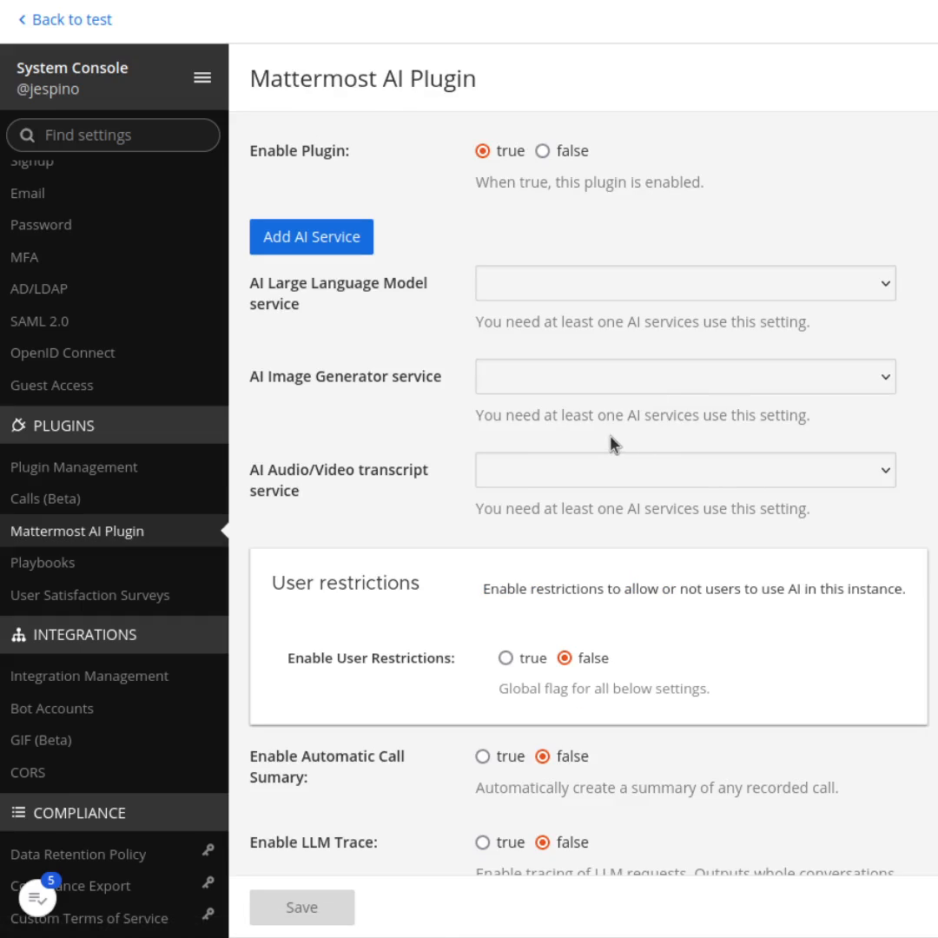
mouse_move(630, 426)
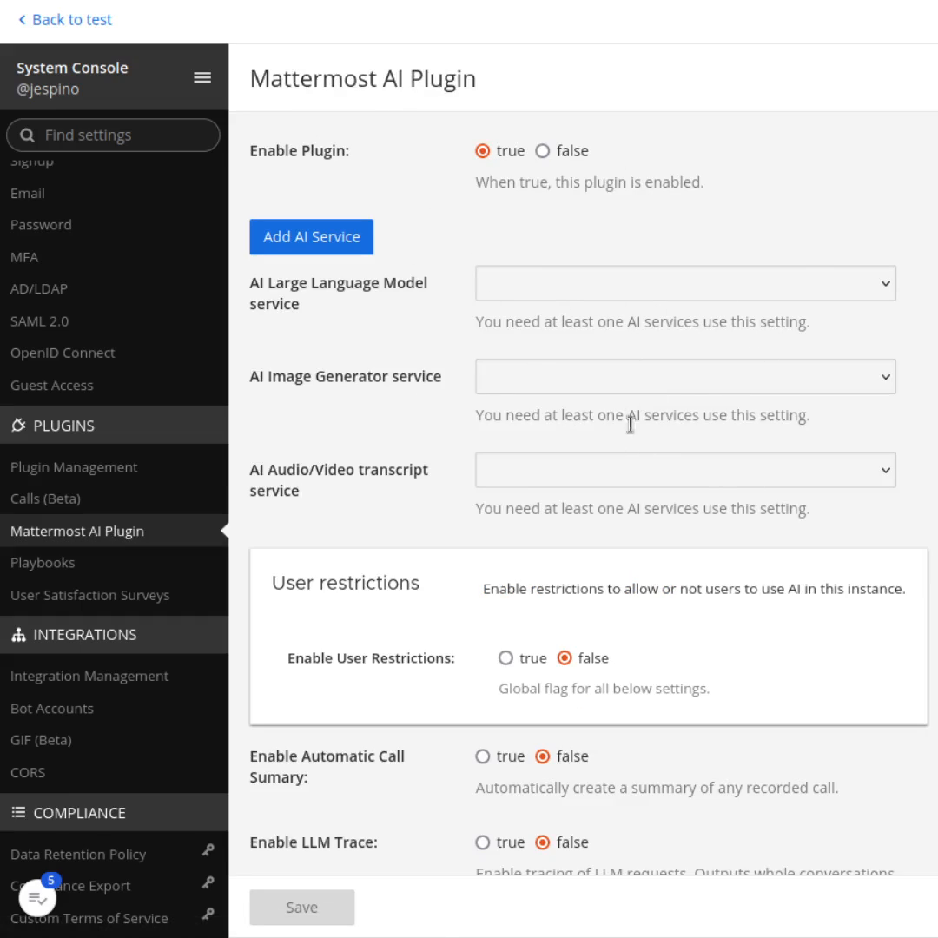
scroll("down", 3)
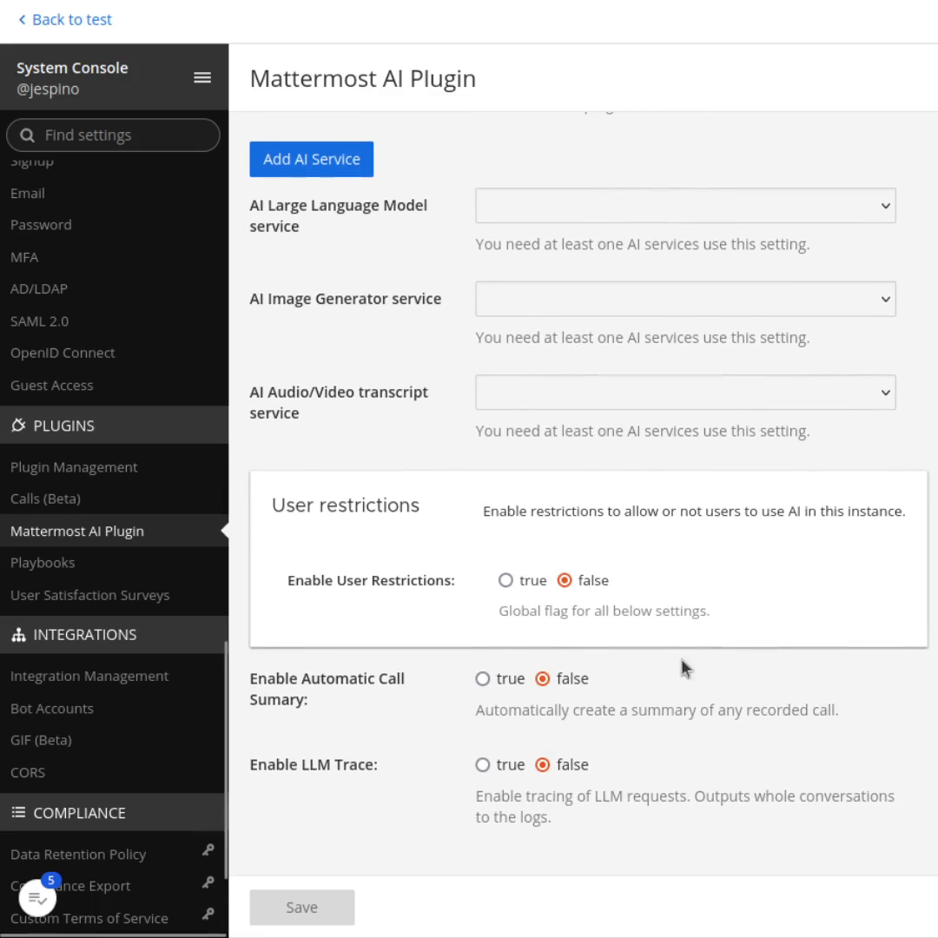
mouse_move(506, 583)
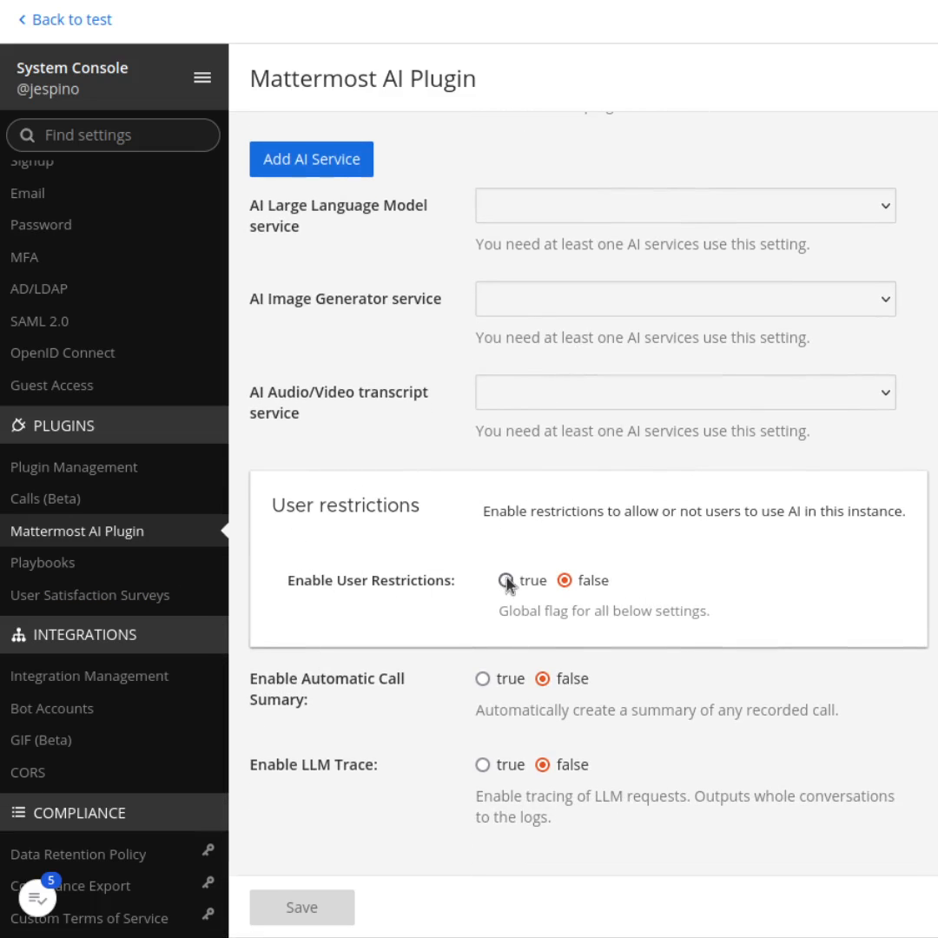
left_click(504, 580)
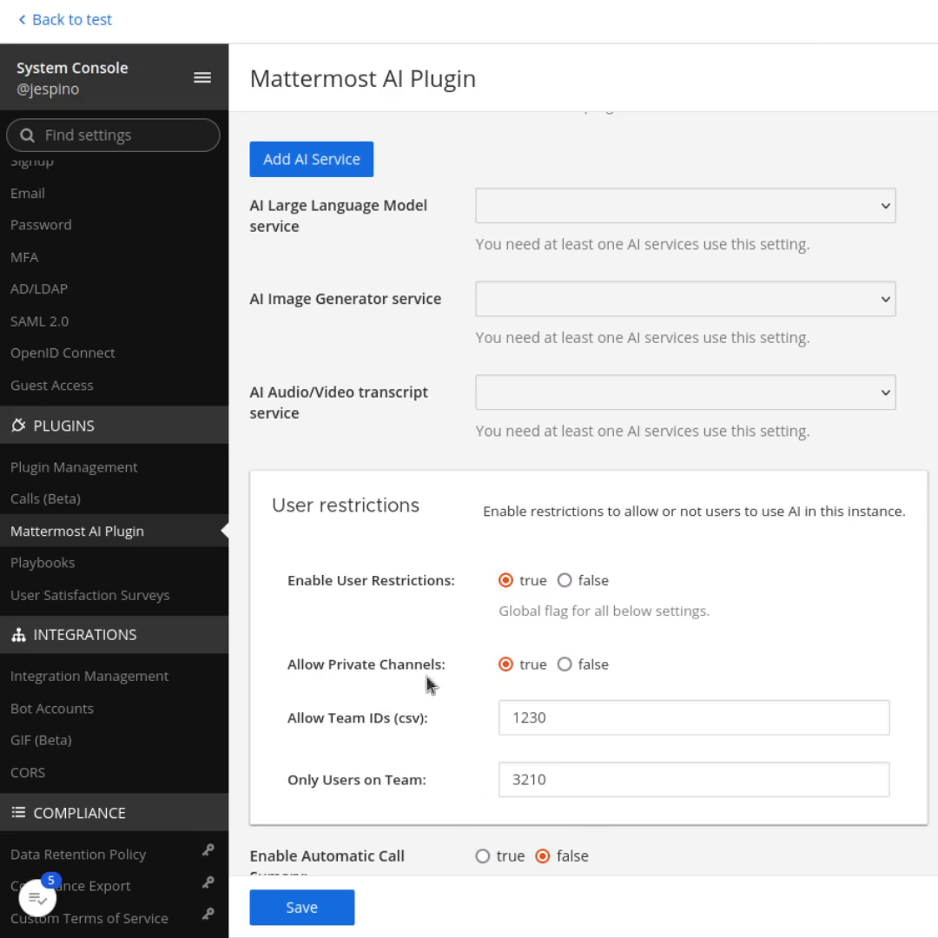
left_click(564, 663)
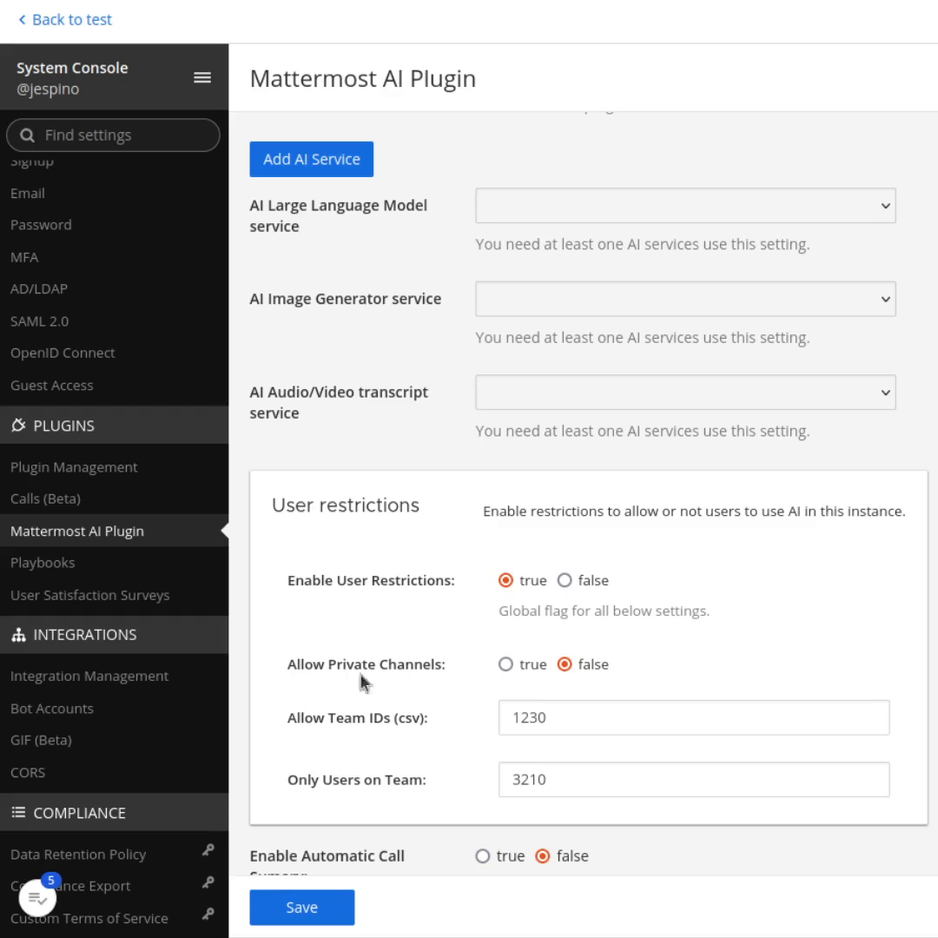
left_click(520, 717)
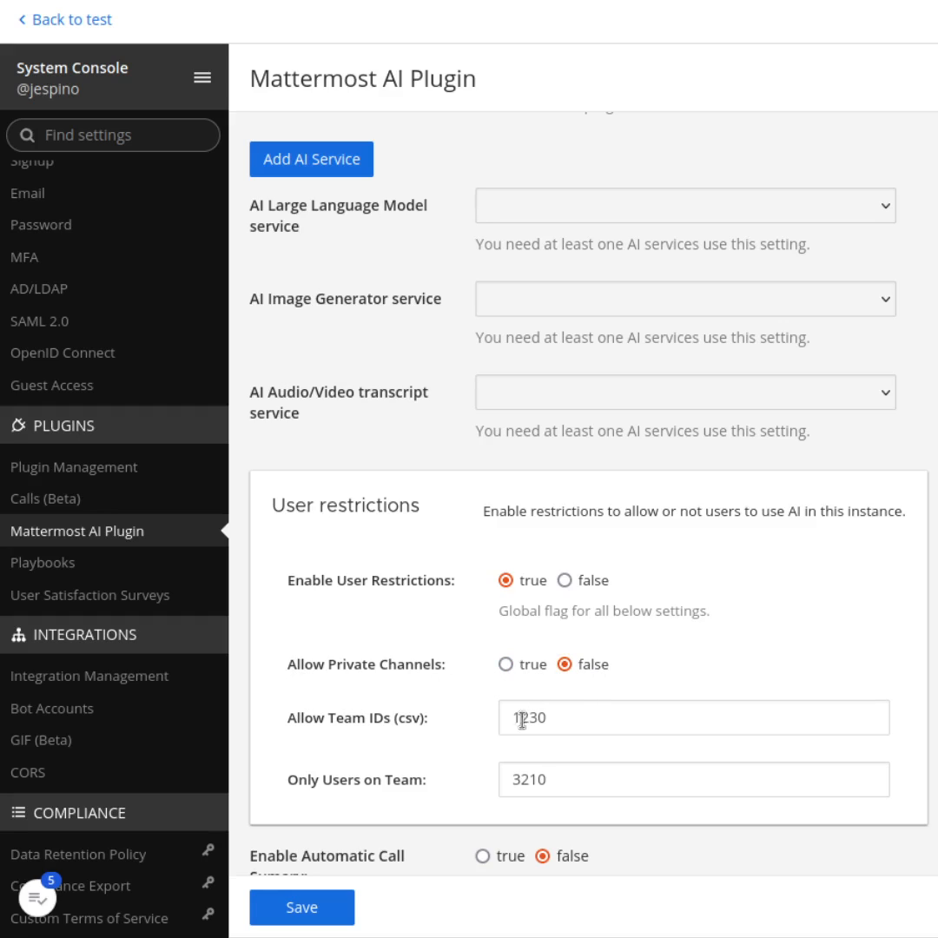
left_click(506, 663)
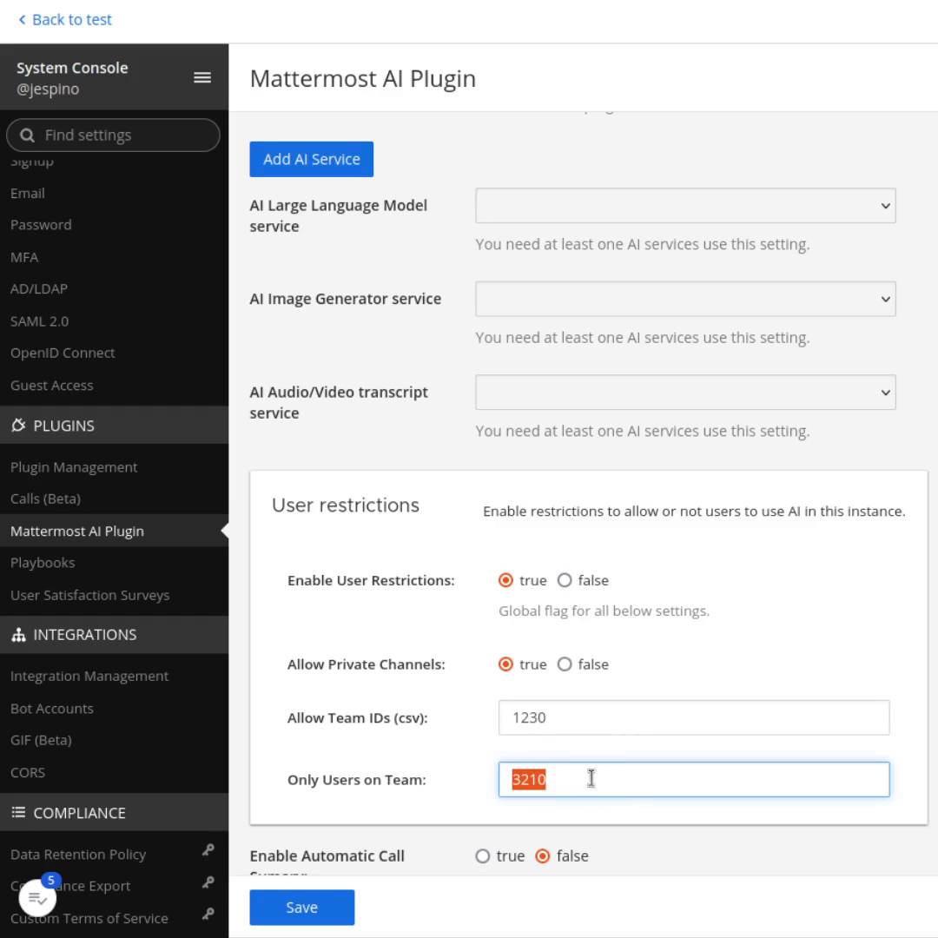
scroll("down", 3)
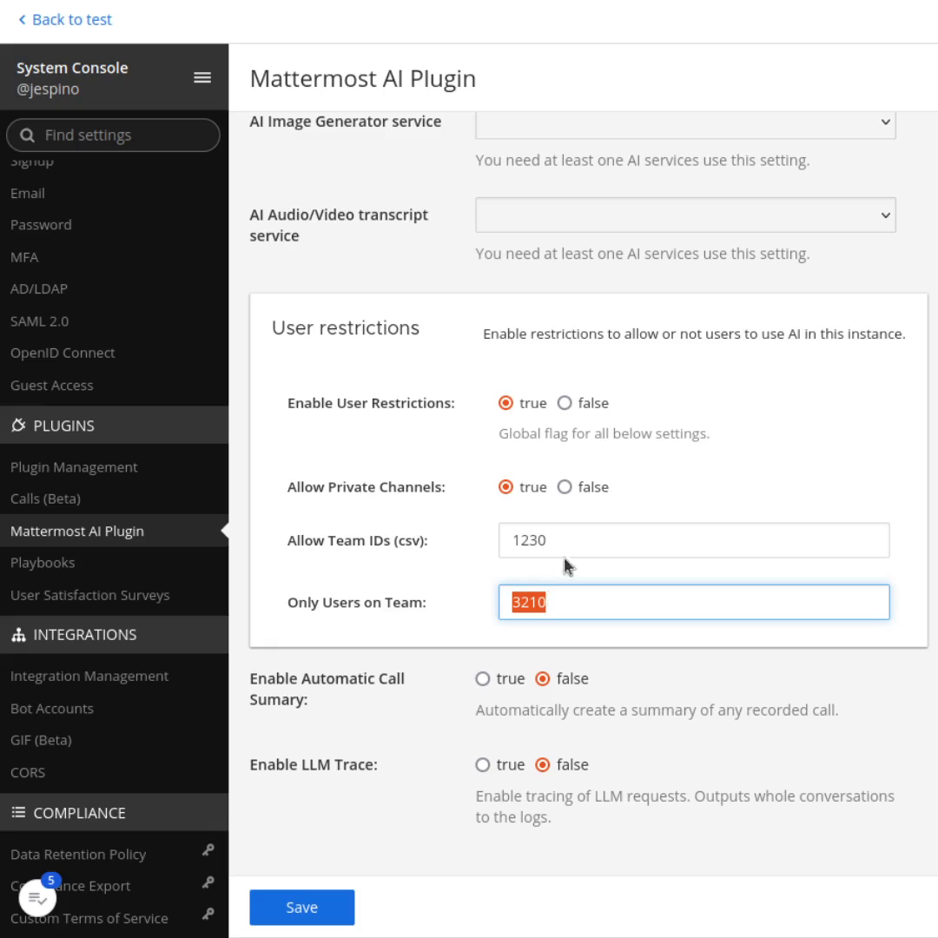
scroll("up", 3)
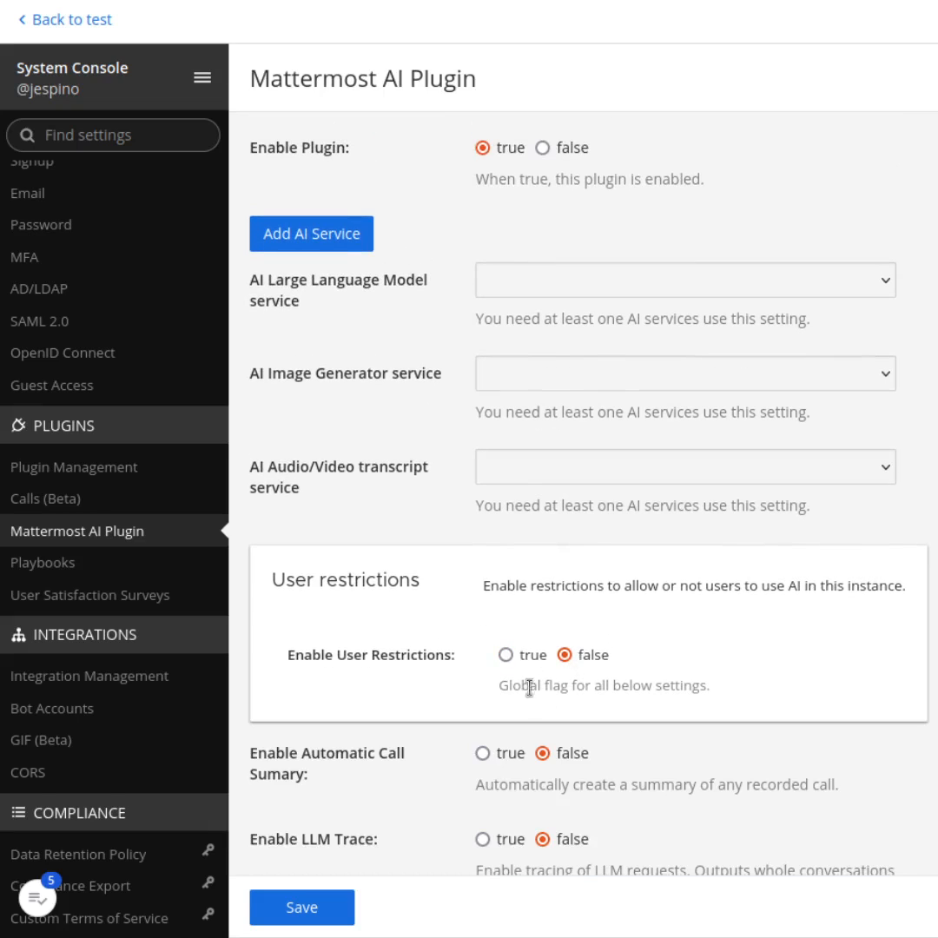
scroll("down", 3)
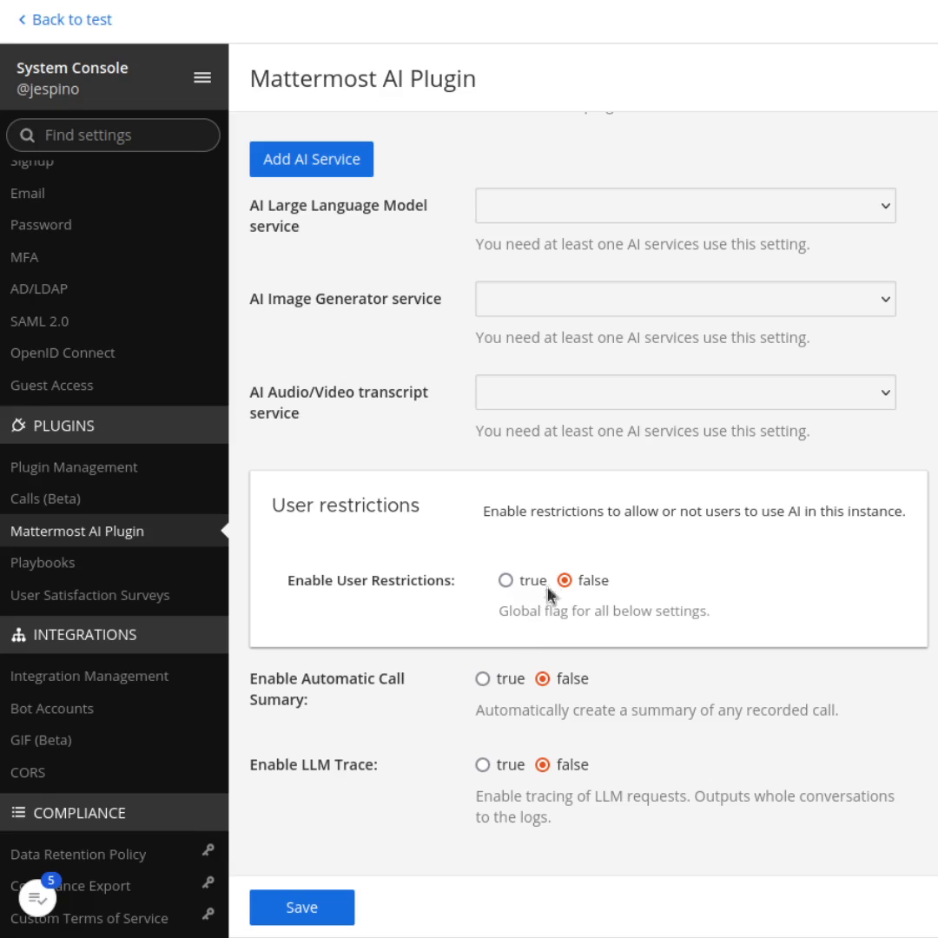
mouse_move(502, 656)
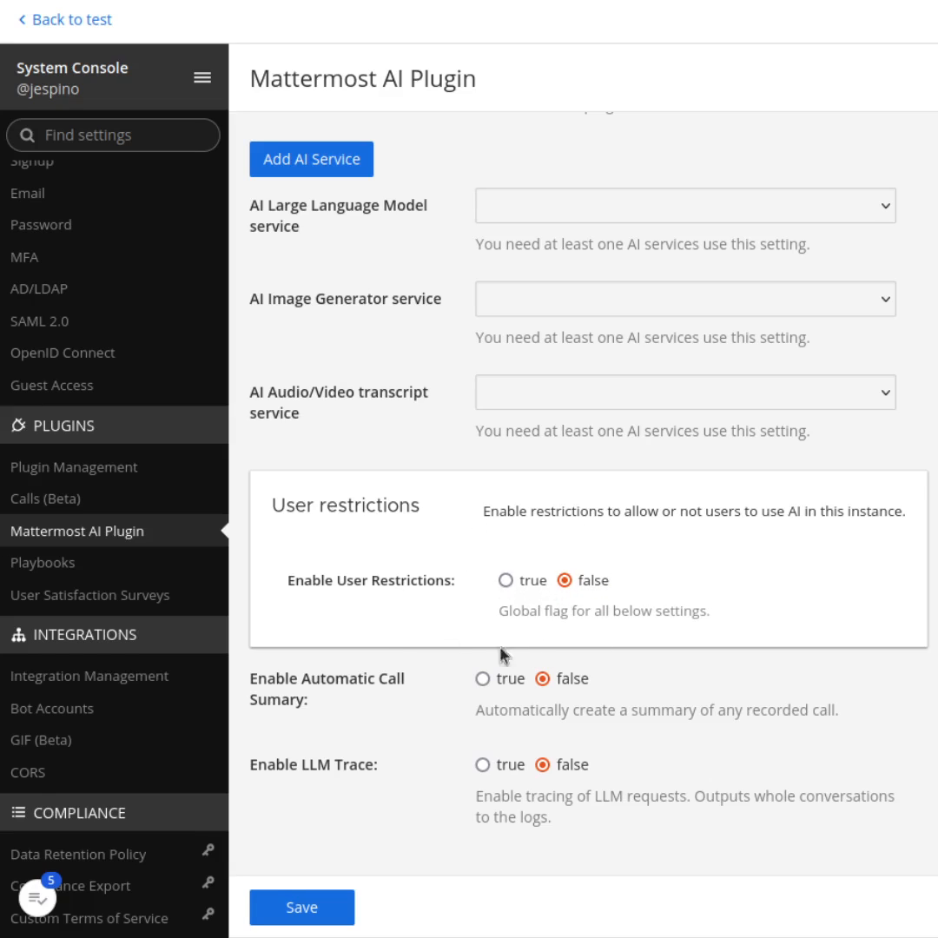
mouse_move(507, 697)
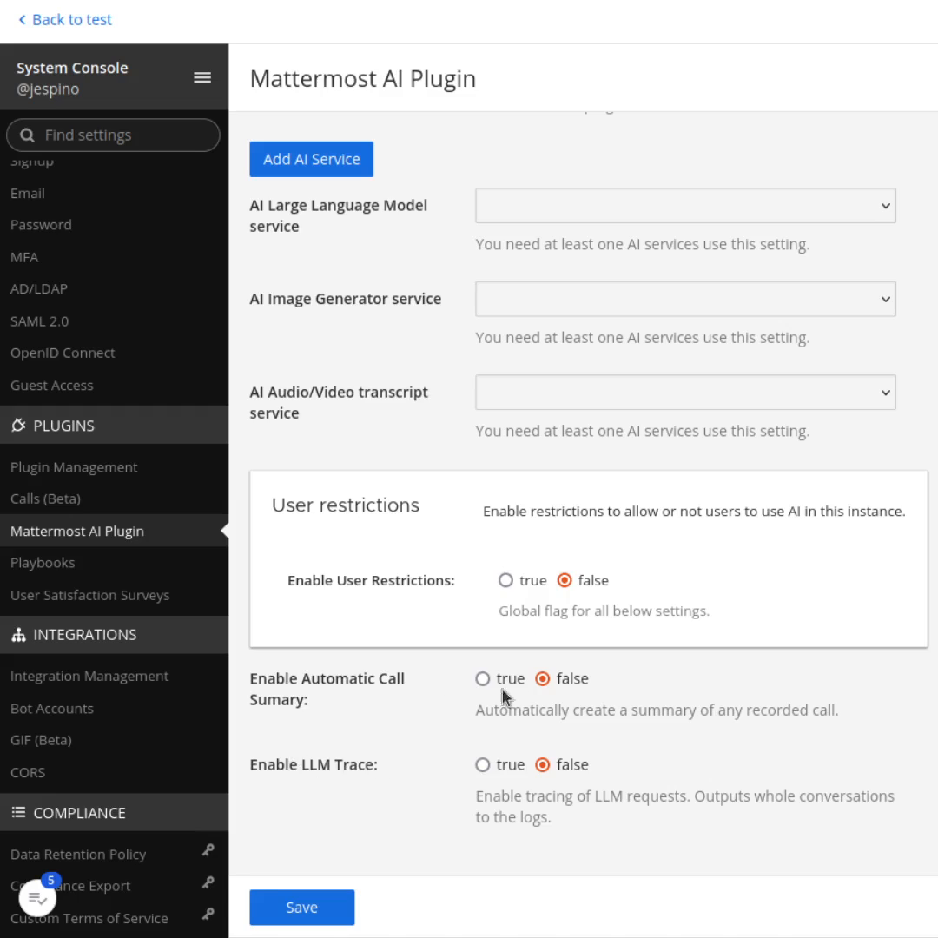
mouse_move(444, 841)
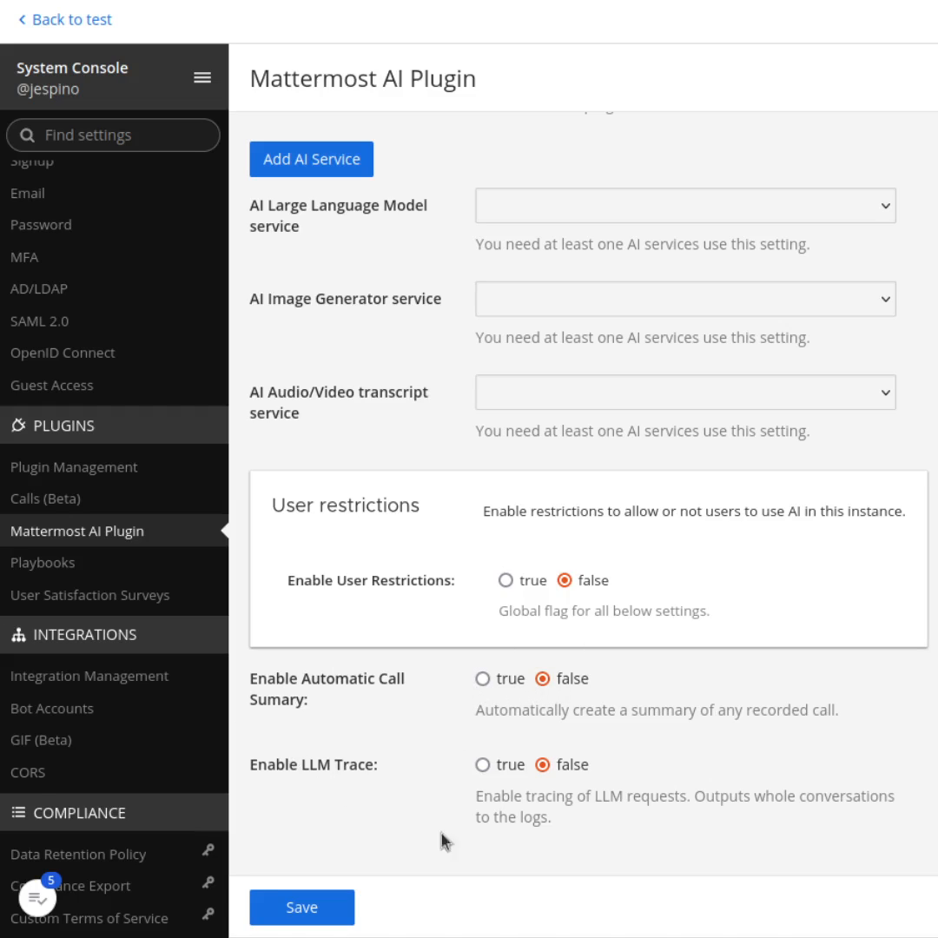
mouse_move(310, 224)
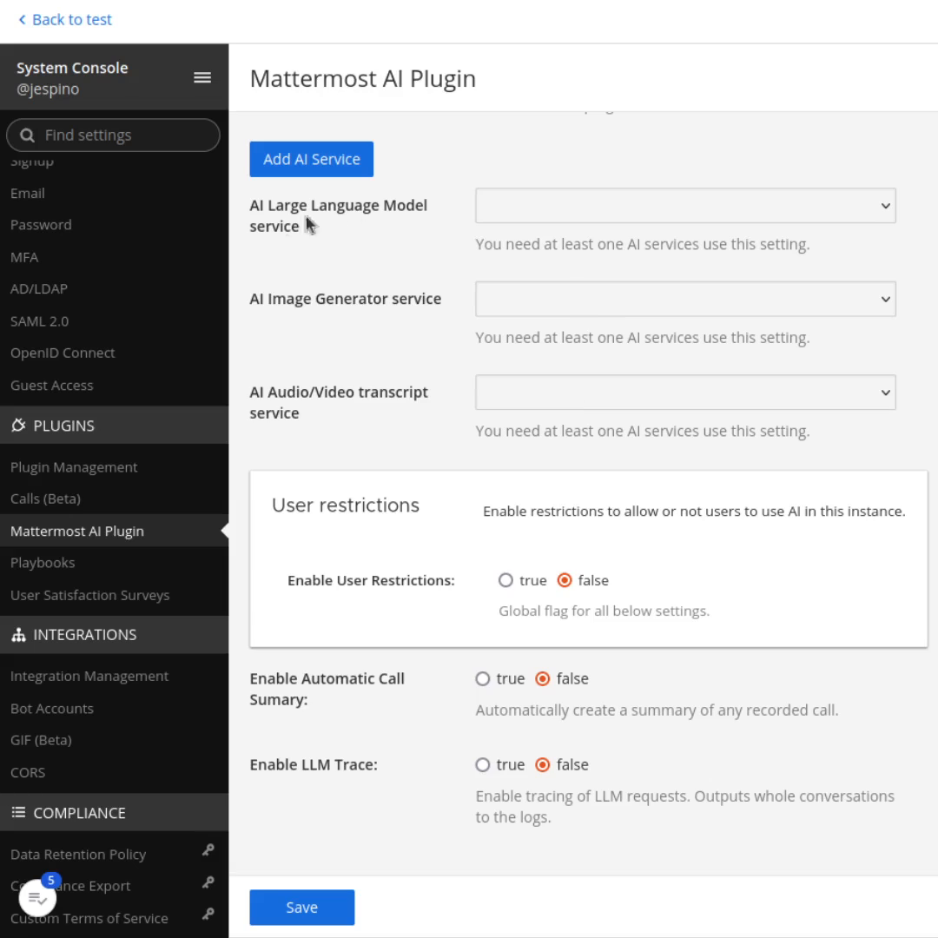
left_click(310, 158)
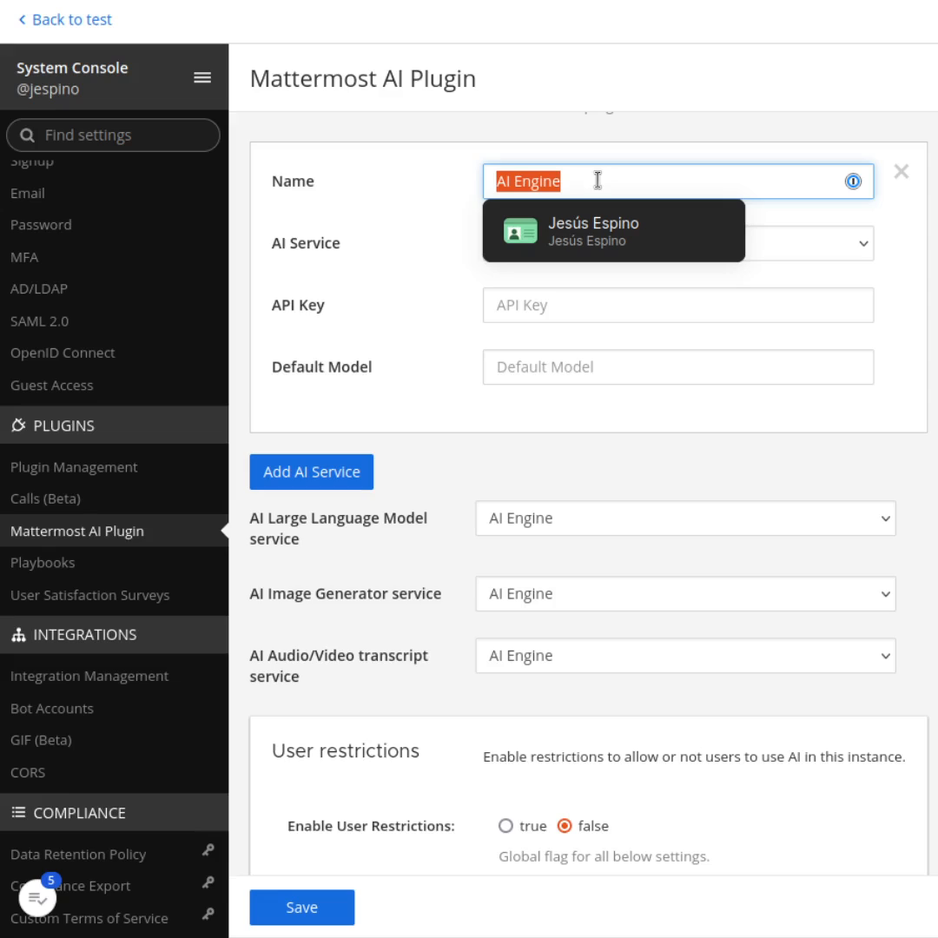
type("Op")
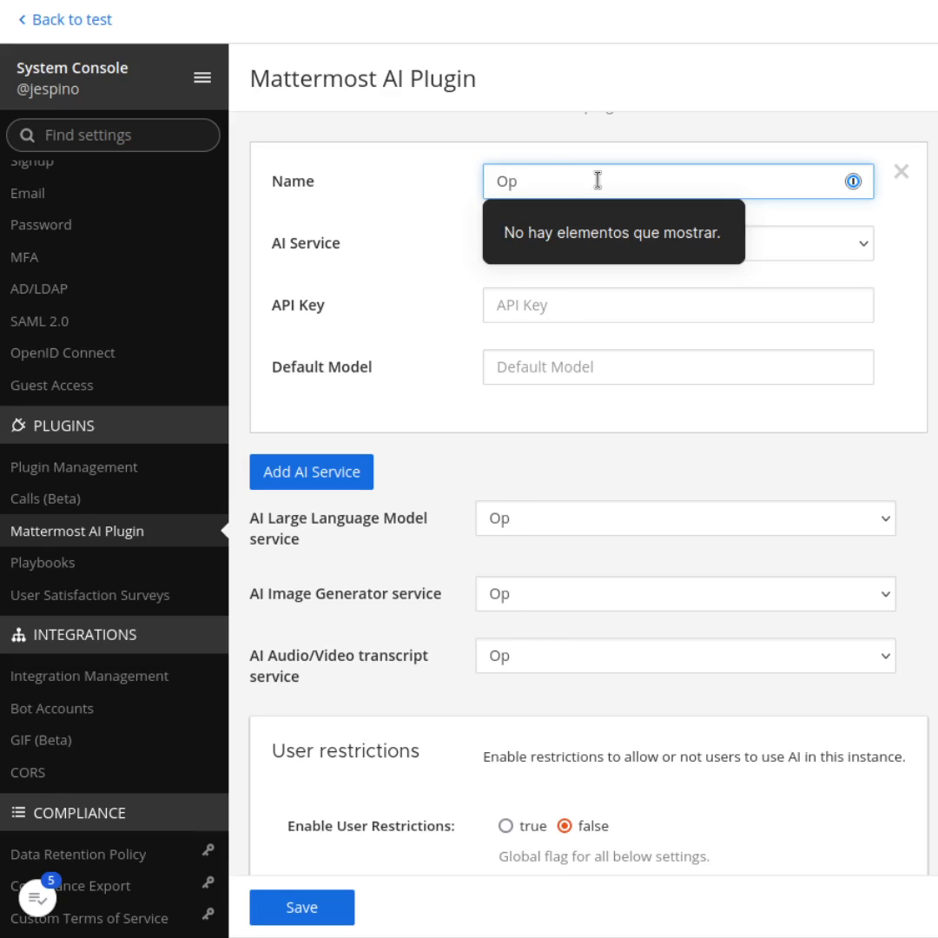
type("en A")
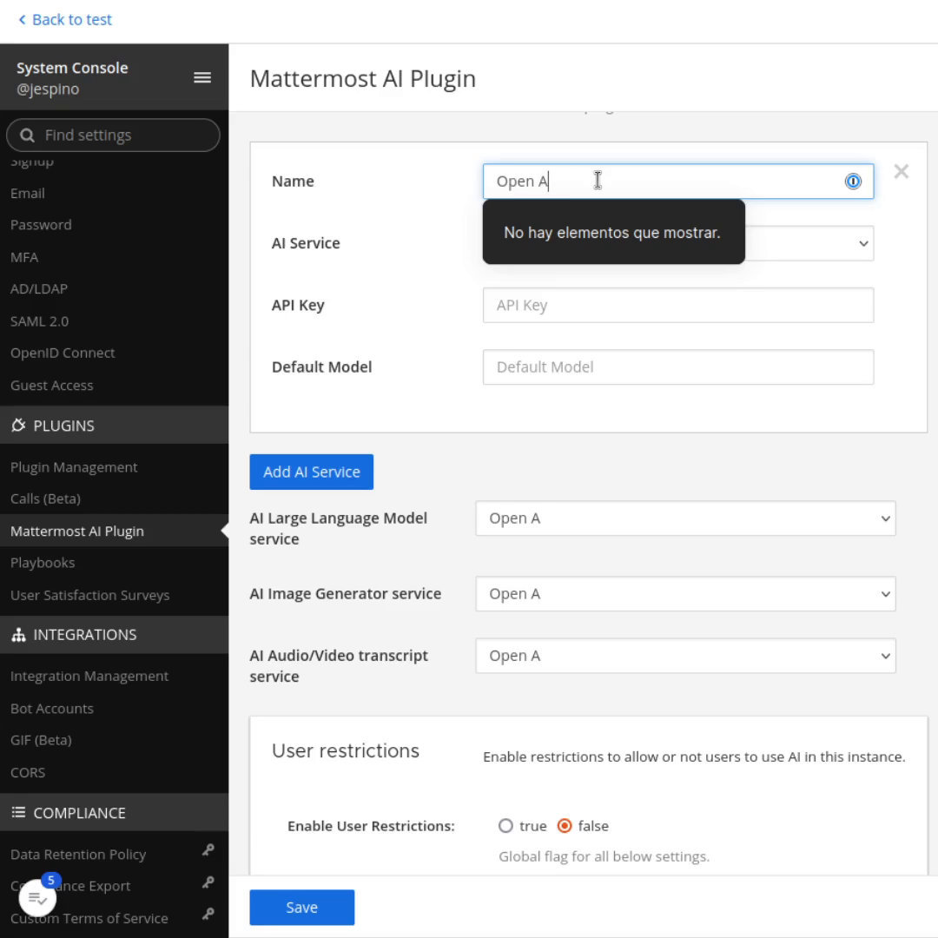
left_click(677, 305)
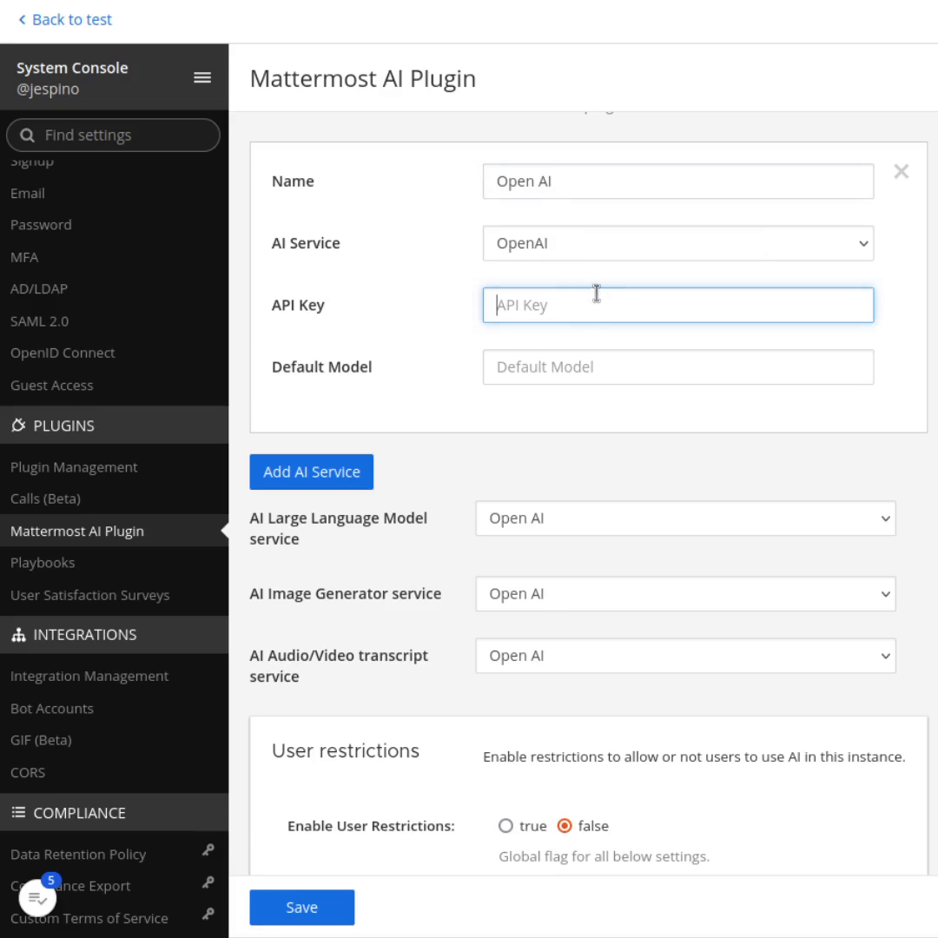
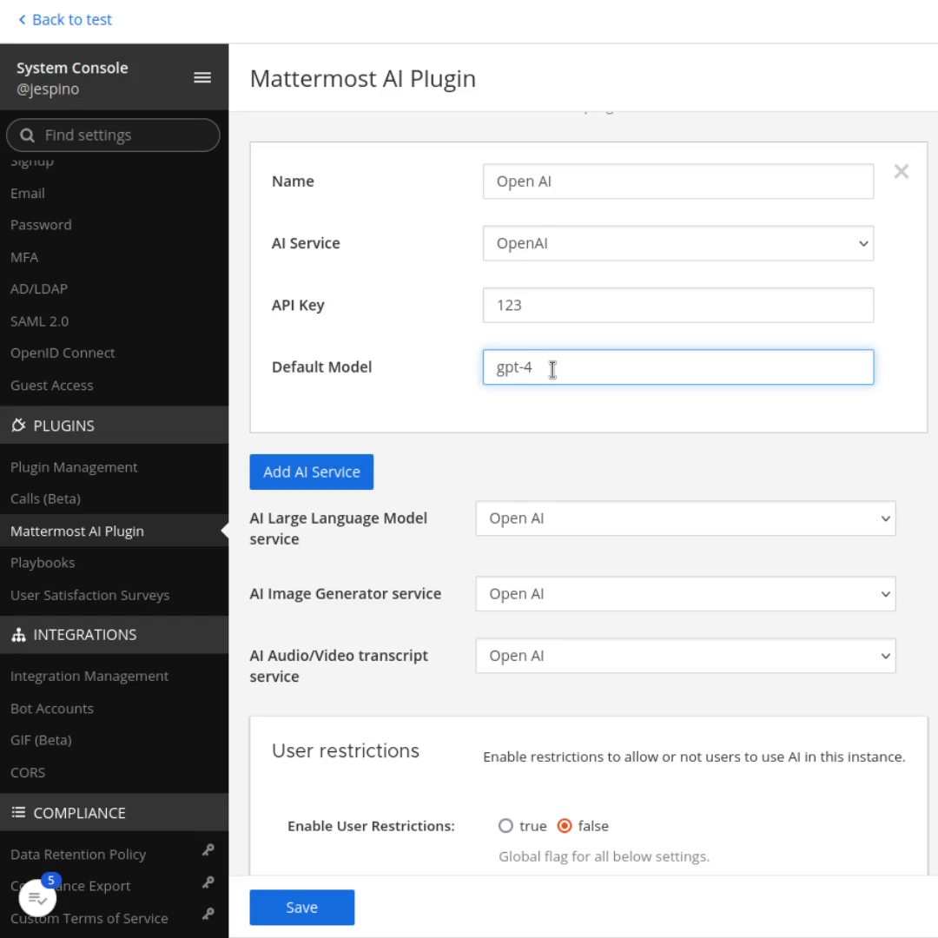
left_click(677, 243)
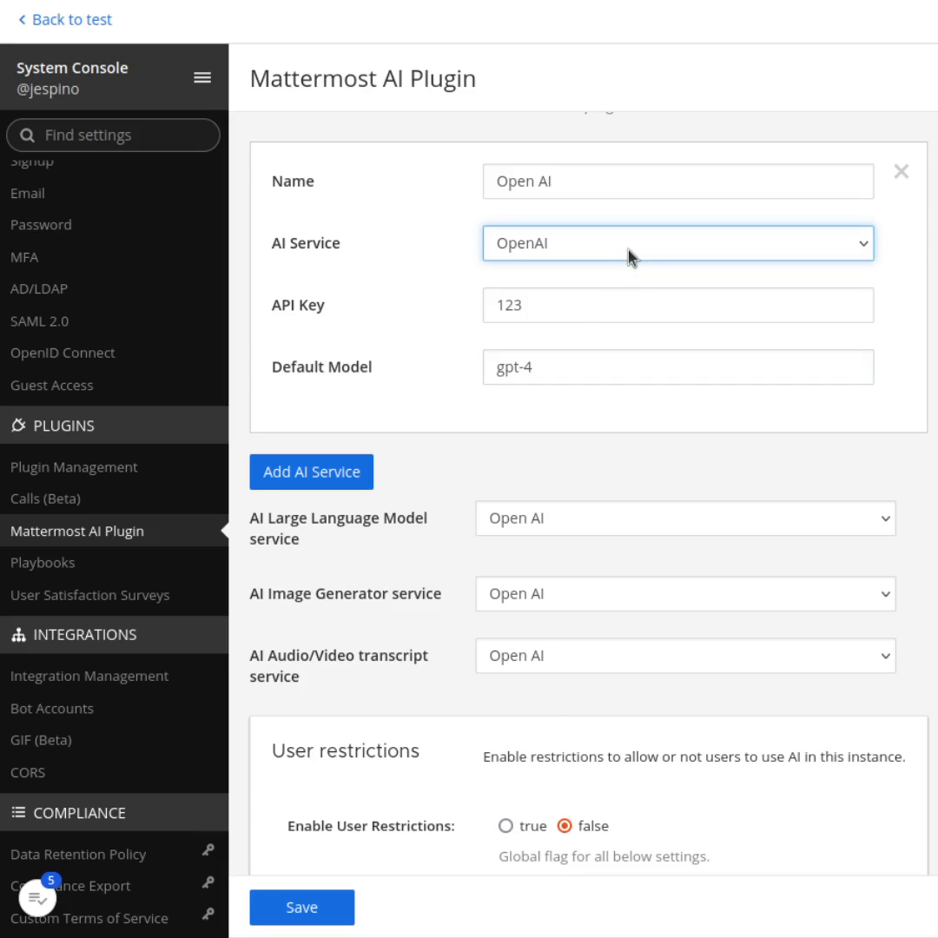
mouse_move(642, 163)
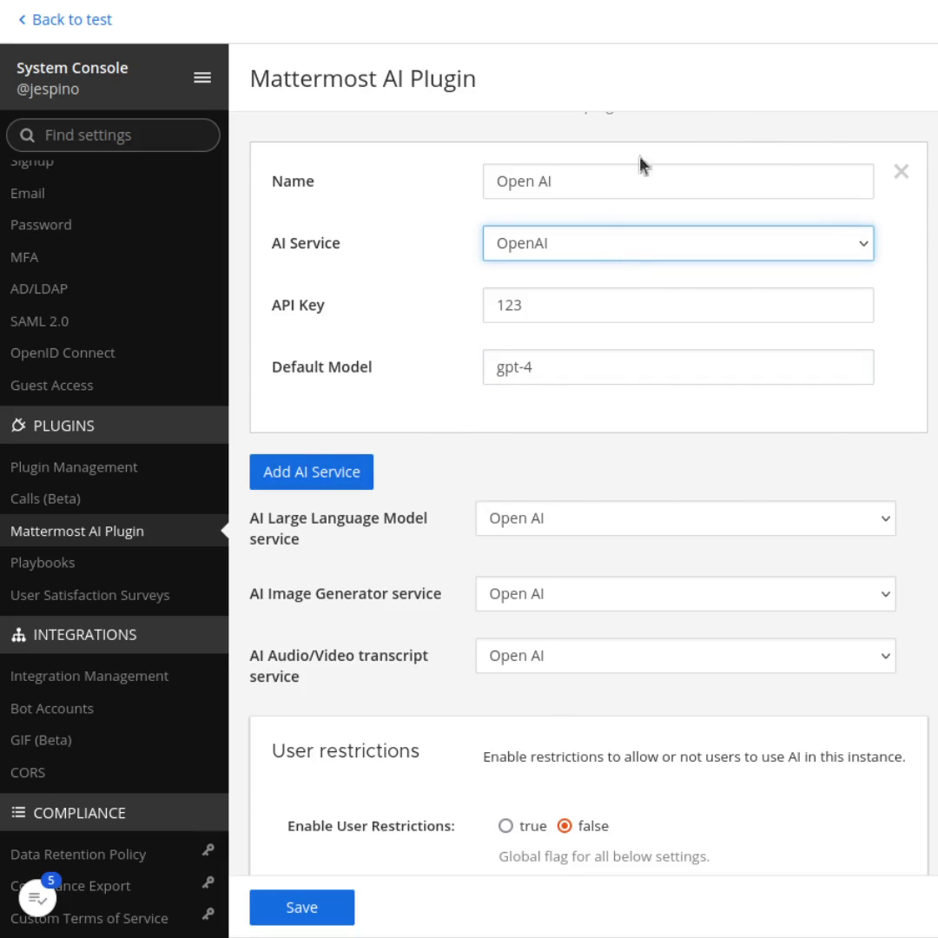
mouse_move(695, 235)
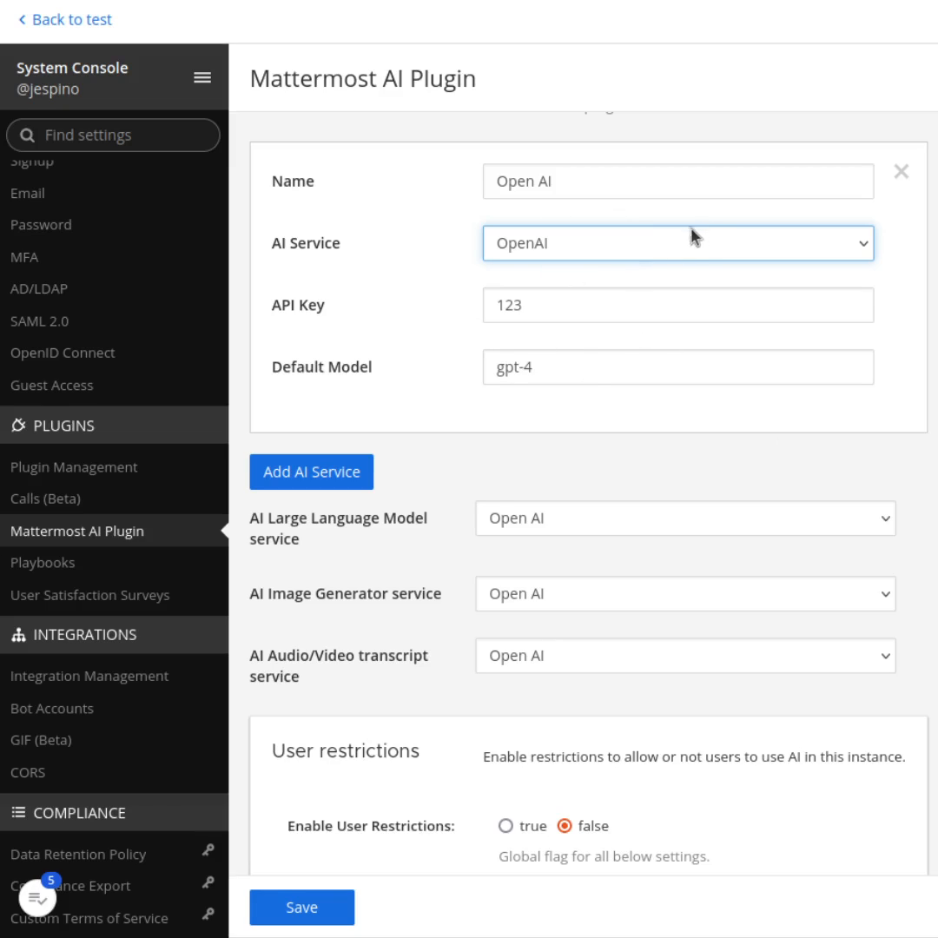
mouse_move(311, 472)
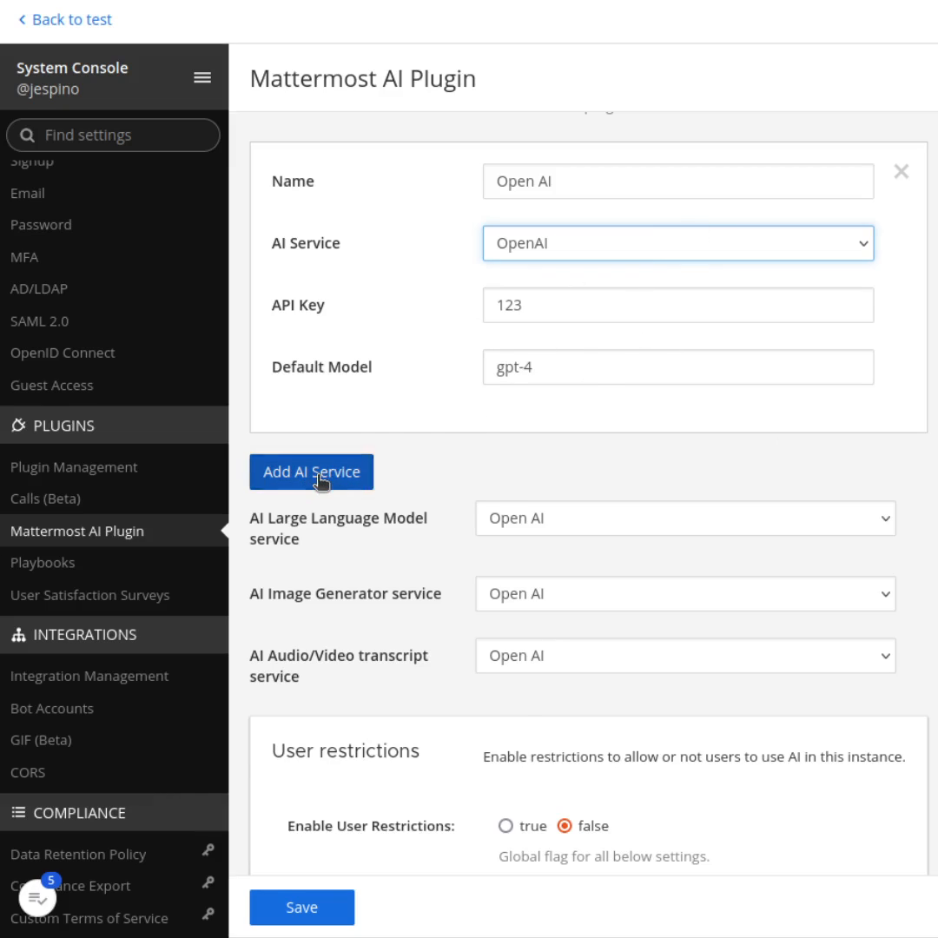
- Add a second service using Ask Sage with default model gpt-4, a username and a password
left_click(311, 472)
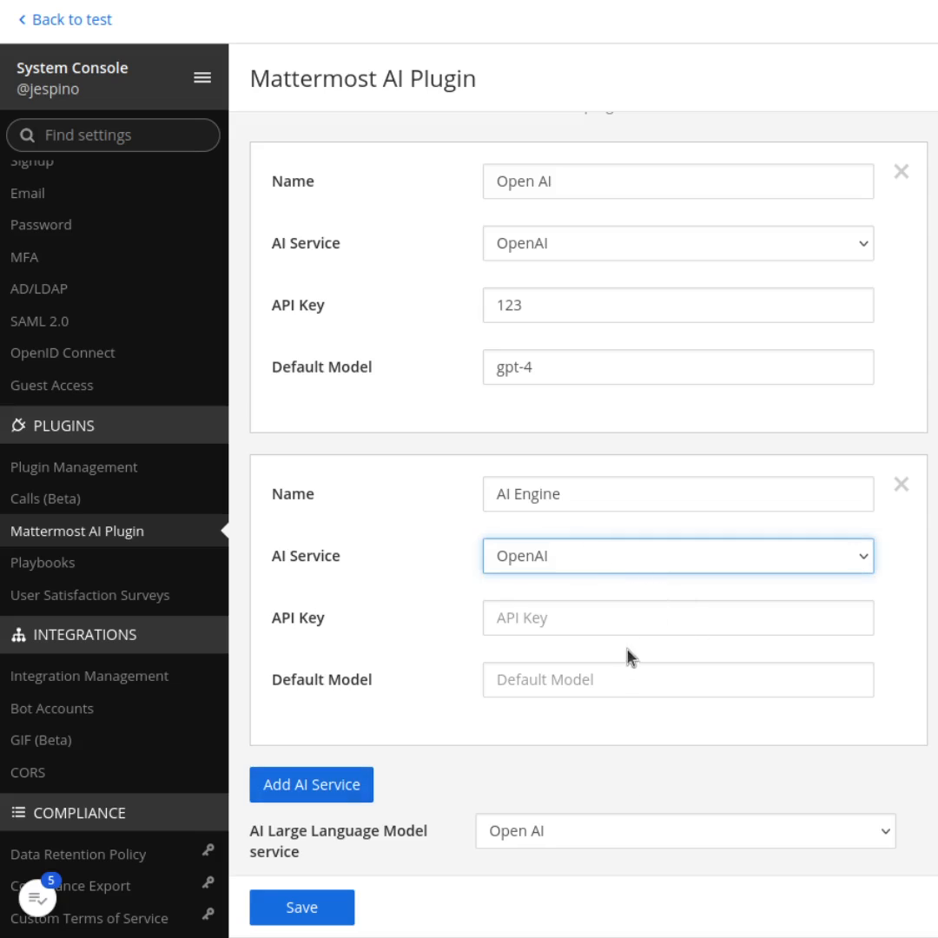
left_click(677, 556)
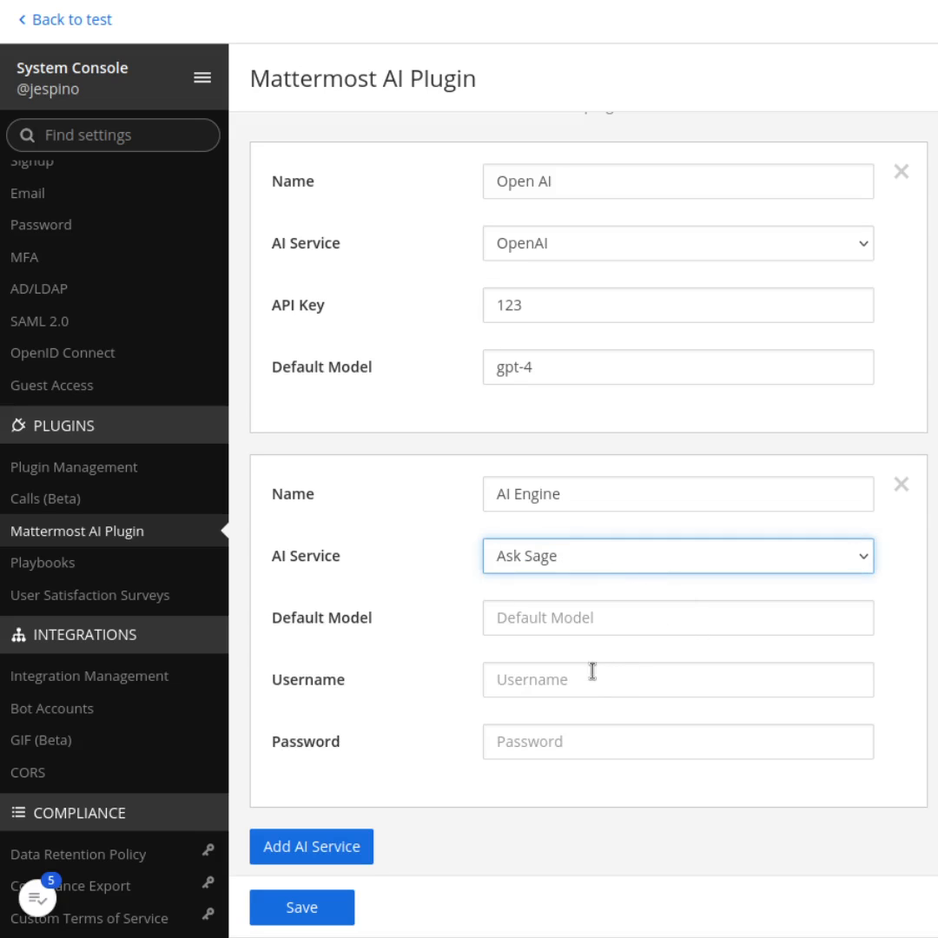
type("g")
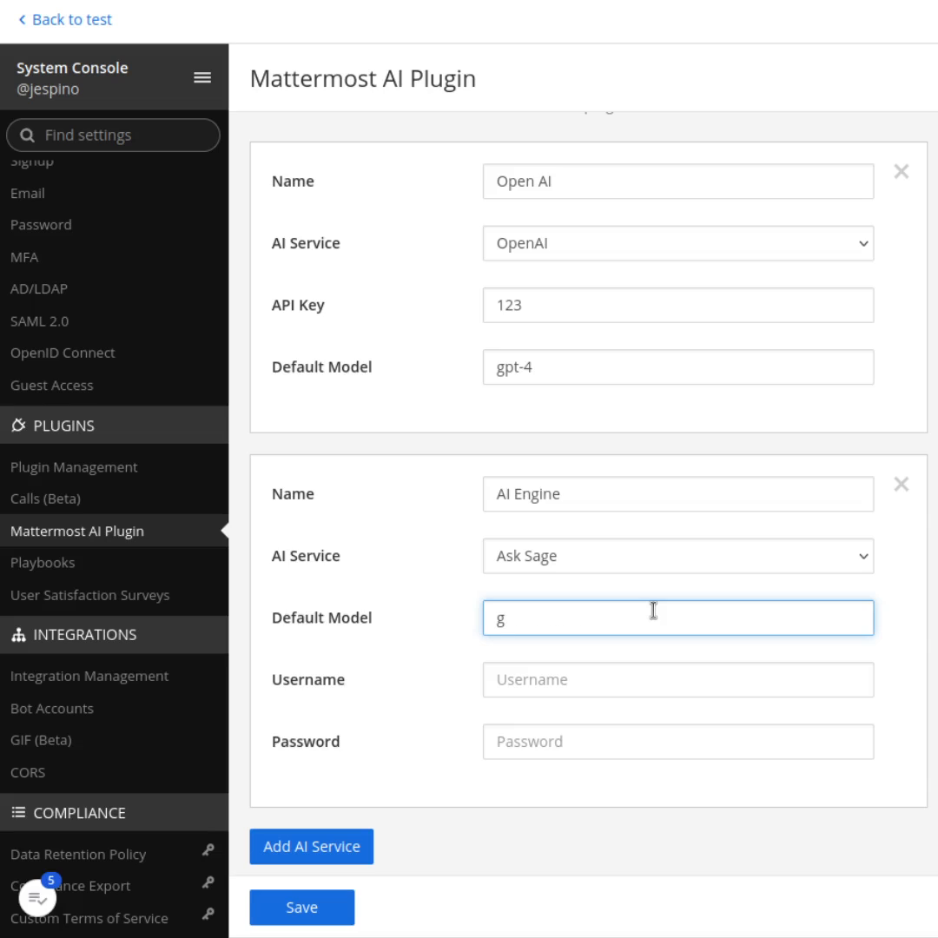
type("pt-")
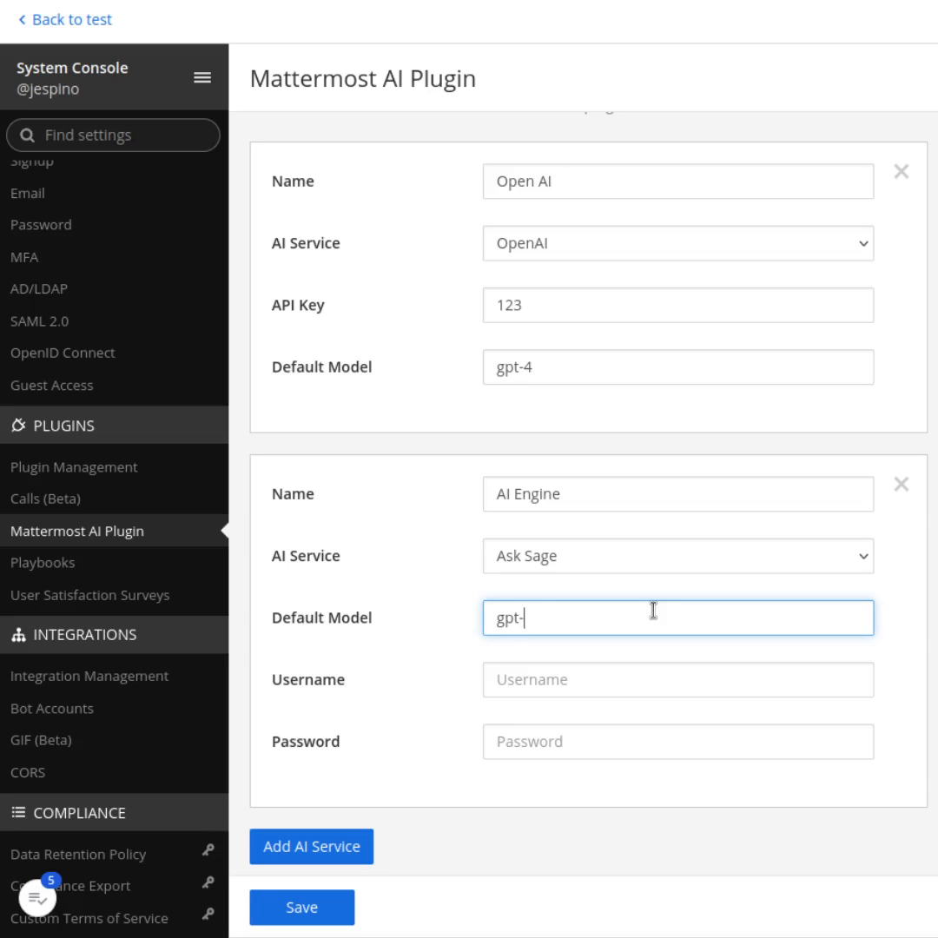
type("4")
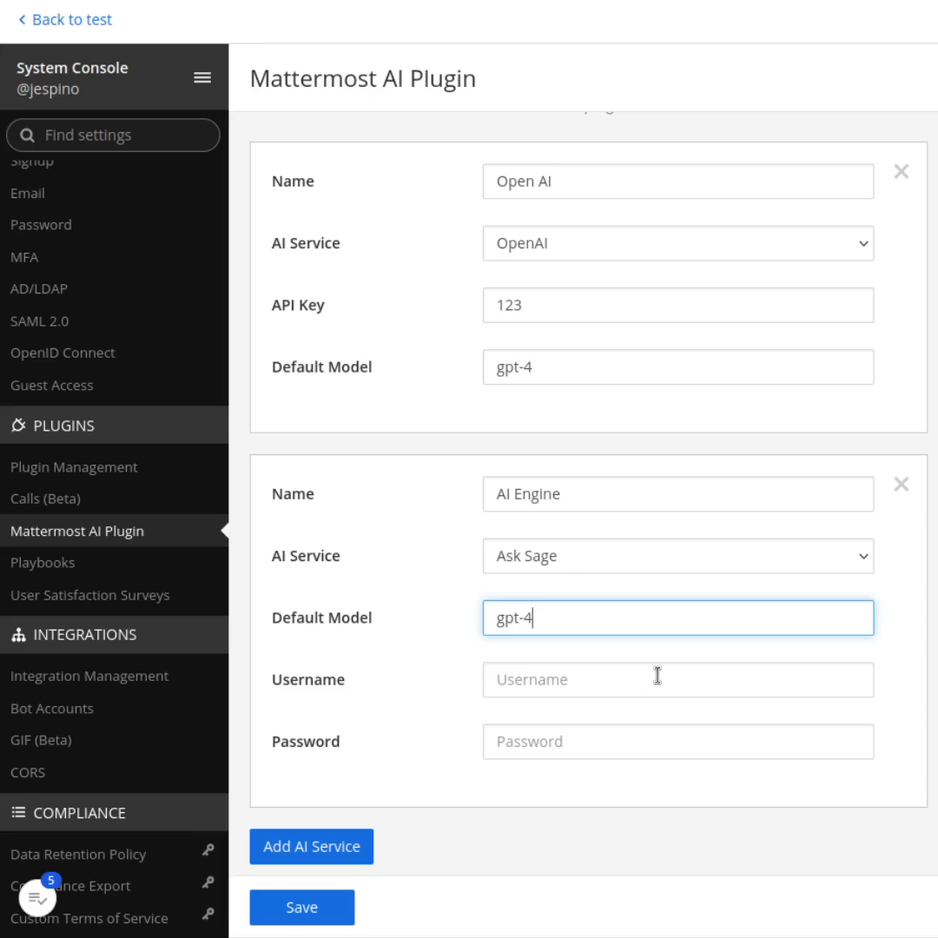
type("use")
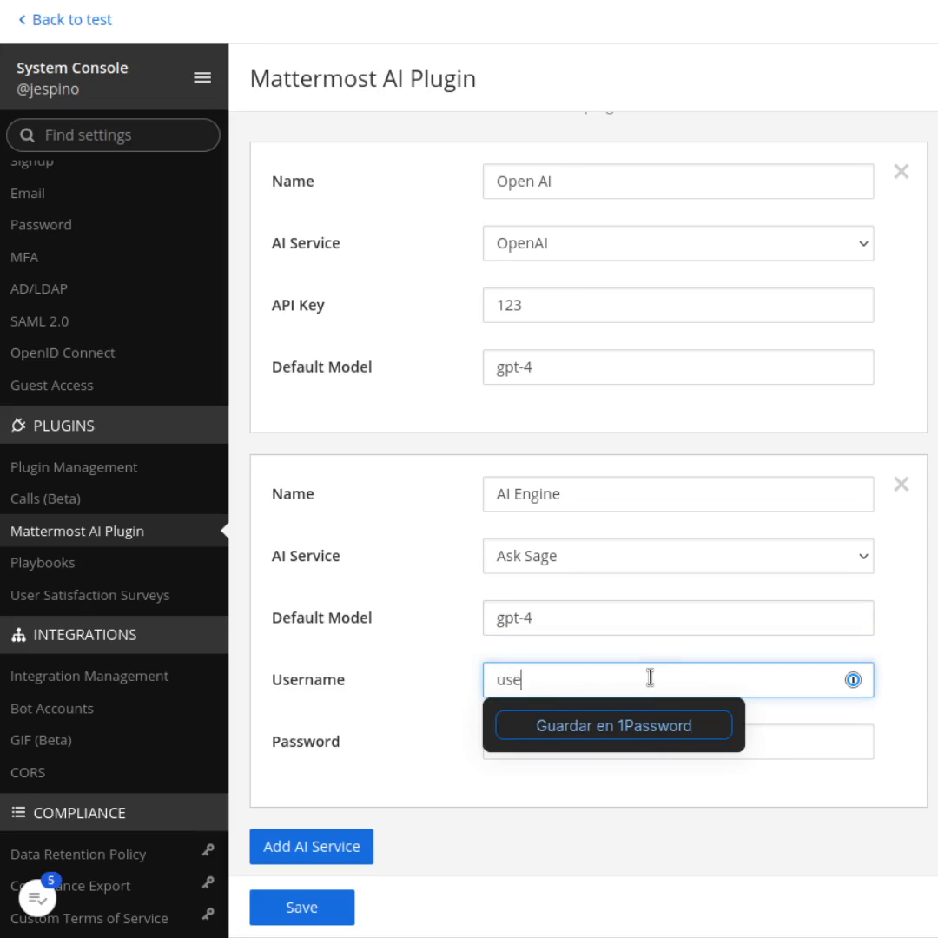
type("rna")
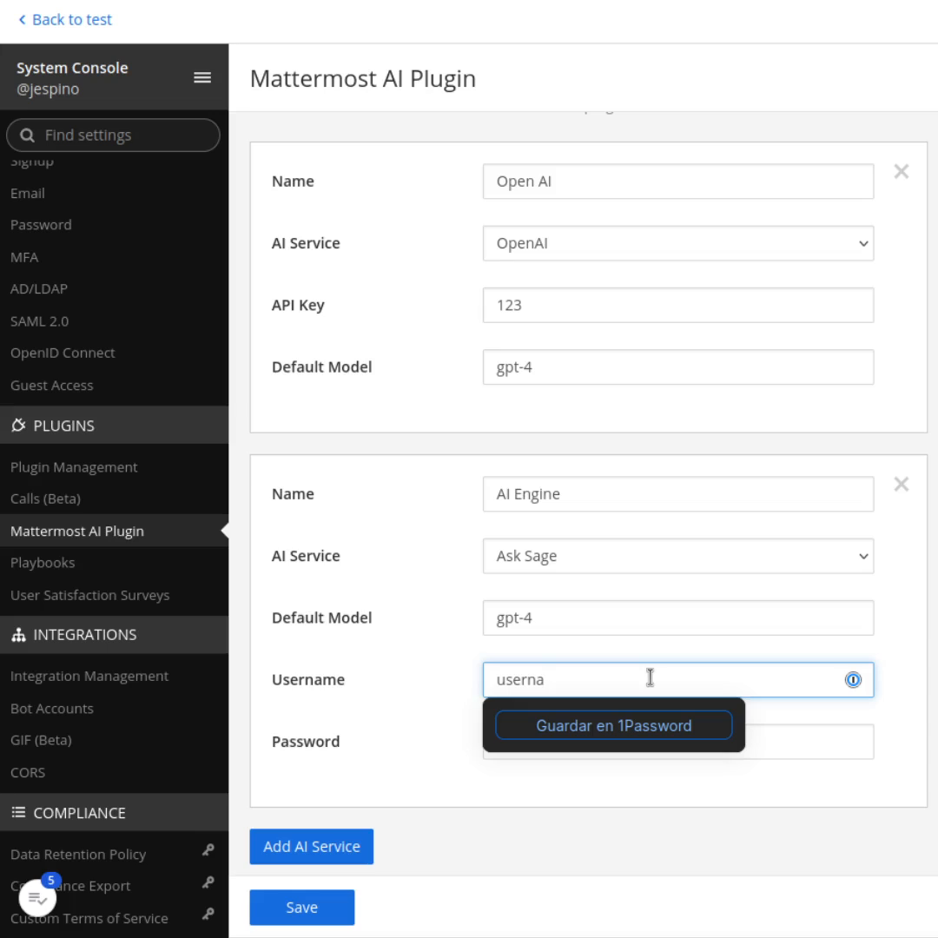
left_click(677, 740)
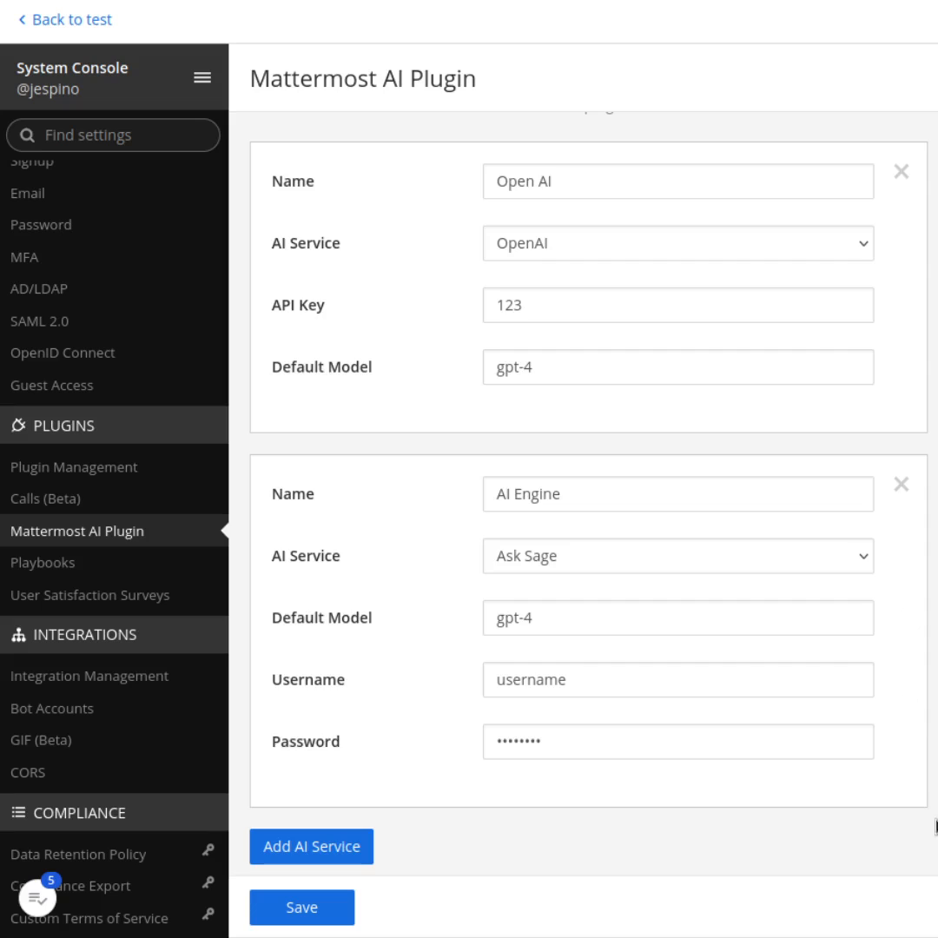
scroll("down", 3)
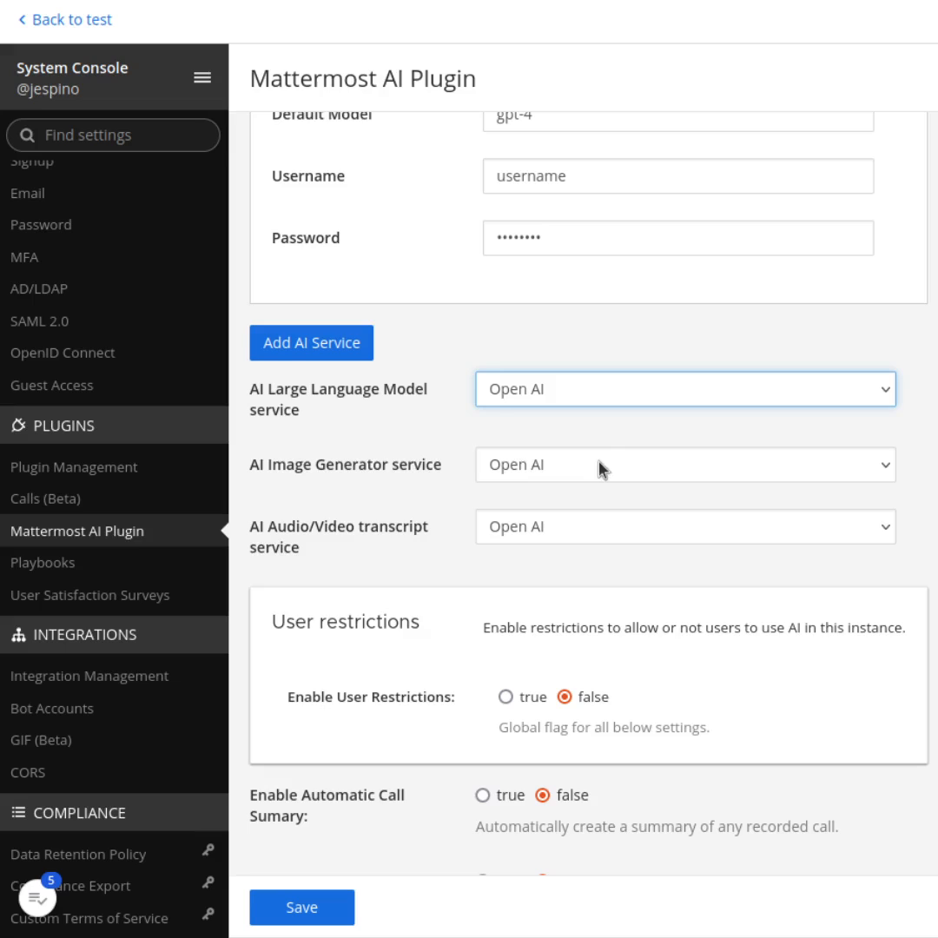
mouse_move(547, 465)
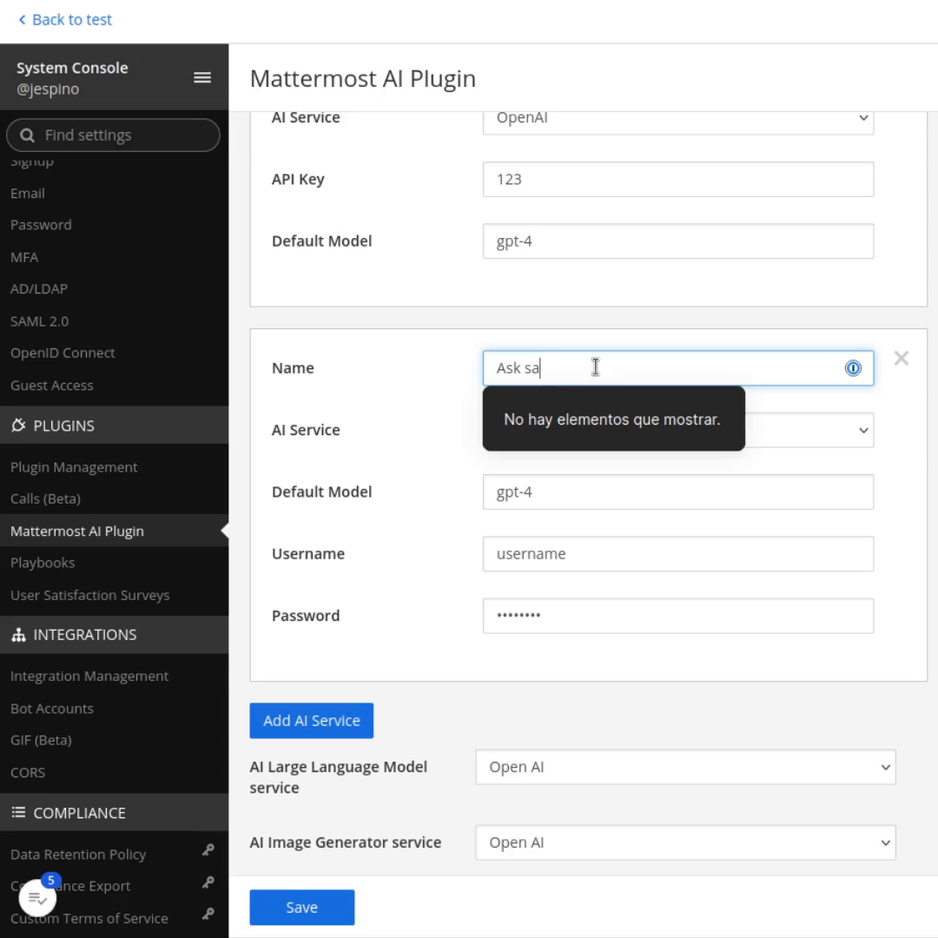
- Rename the second AI service entry from AI Engine to 'Ask sage'
type("ge")
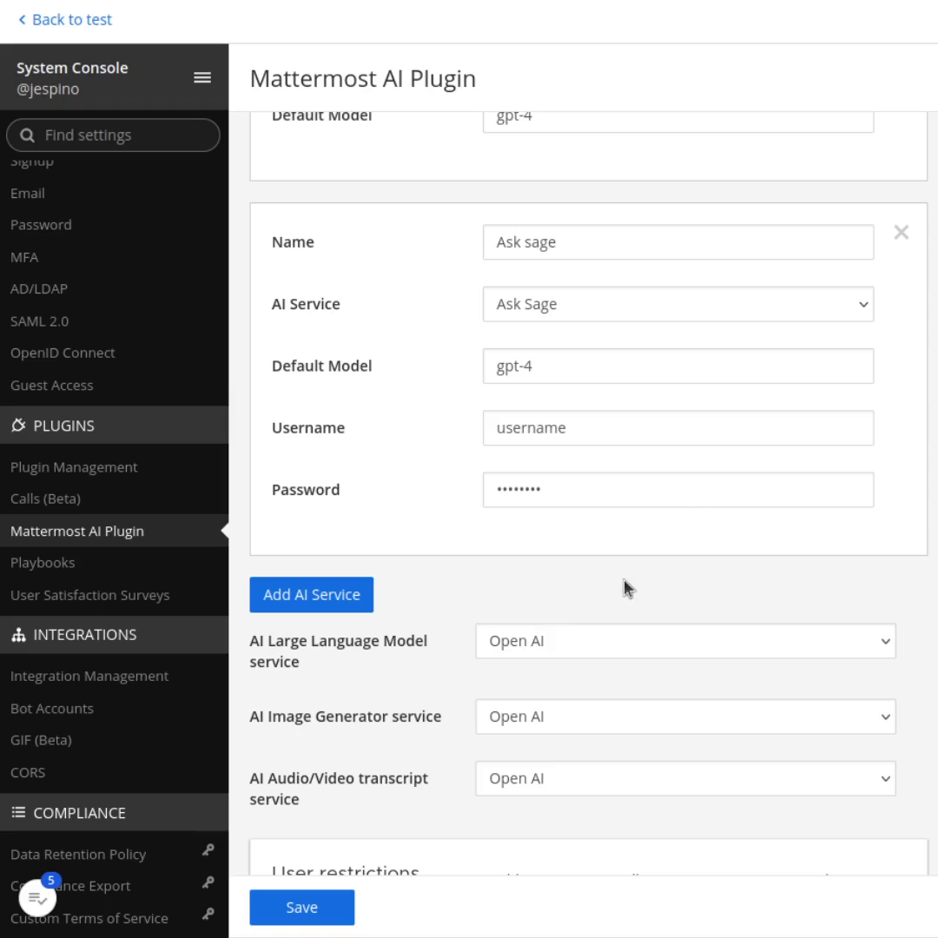
- Set the AI Large Language Model service to Ask sage and save the plugin settings
left_click(685, 717)
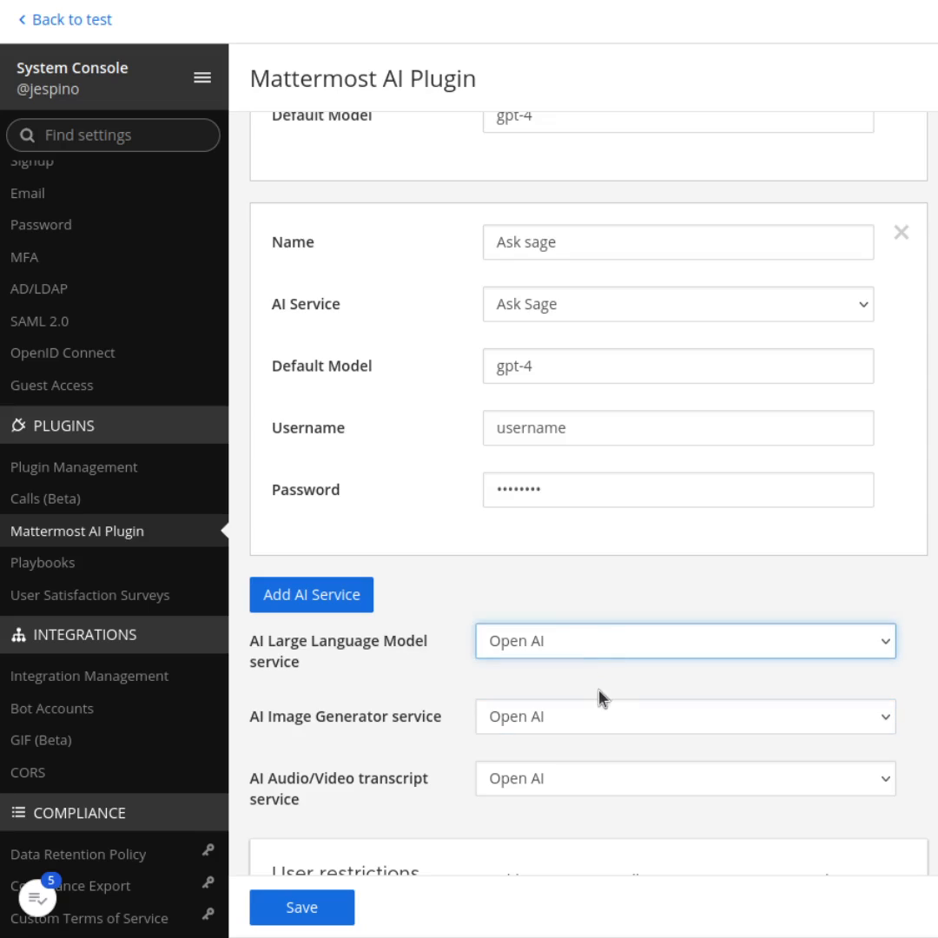
left_click(685, 640)
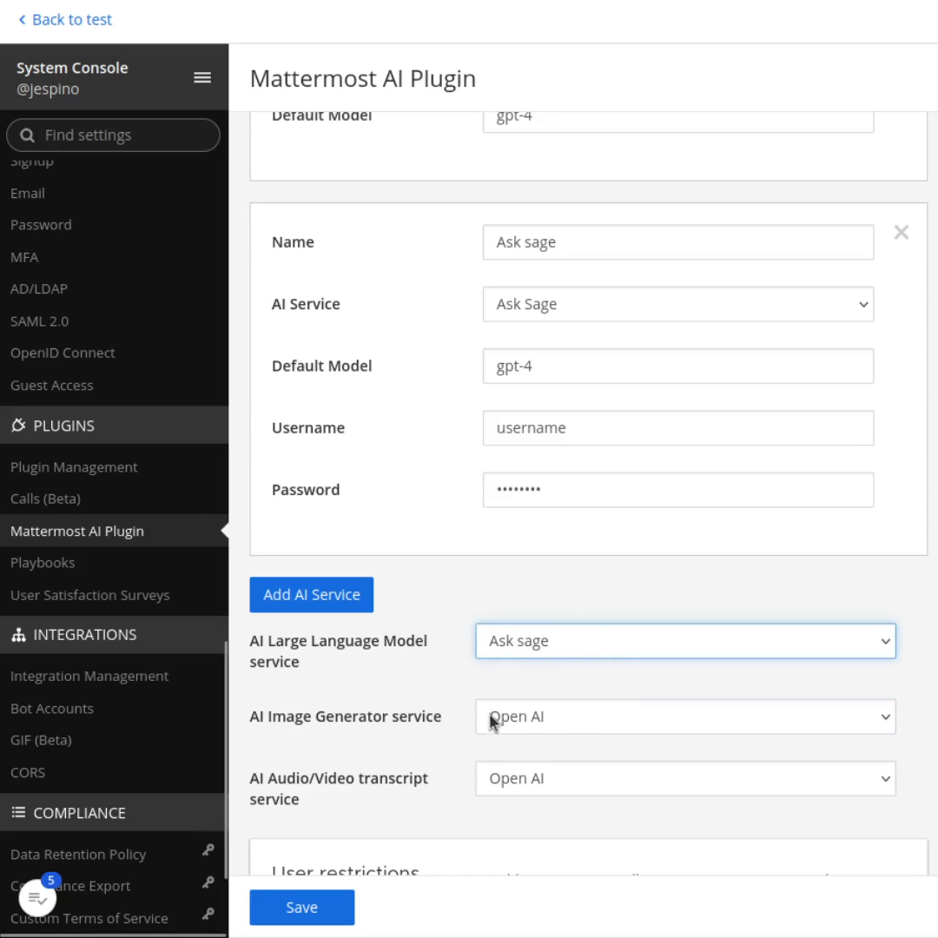
mouse_move(664, 773)
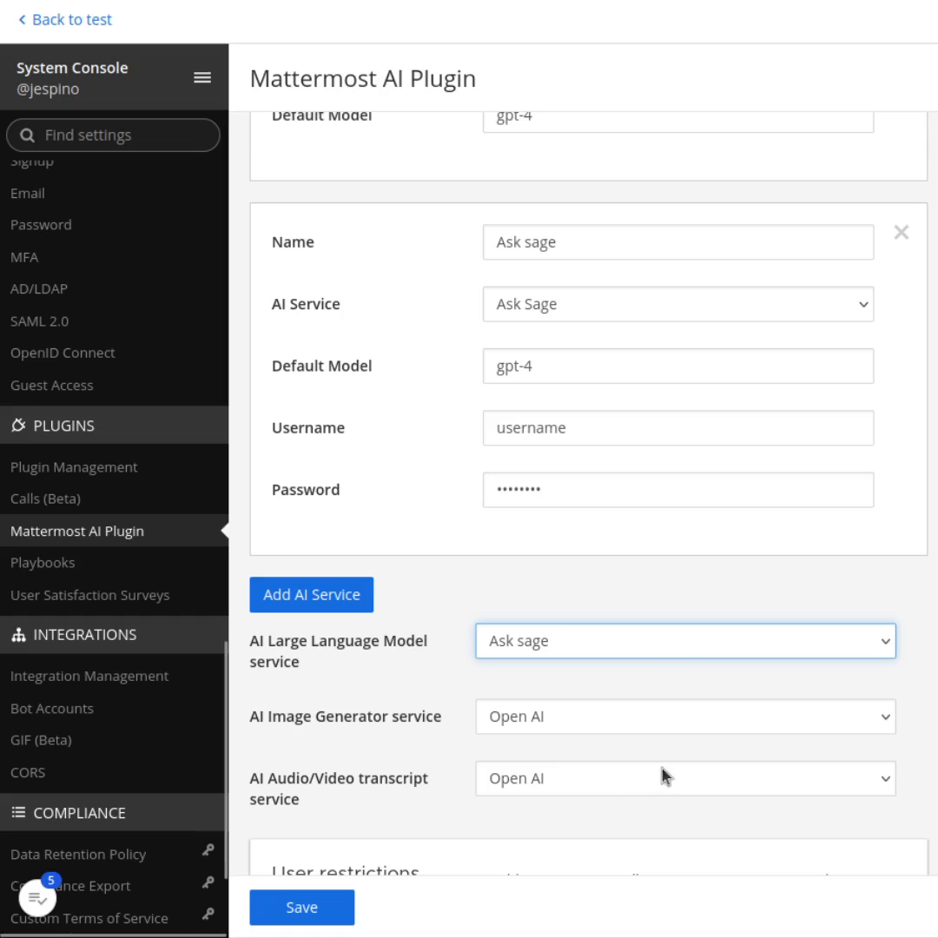
mouse_move(610, 781)
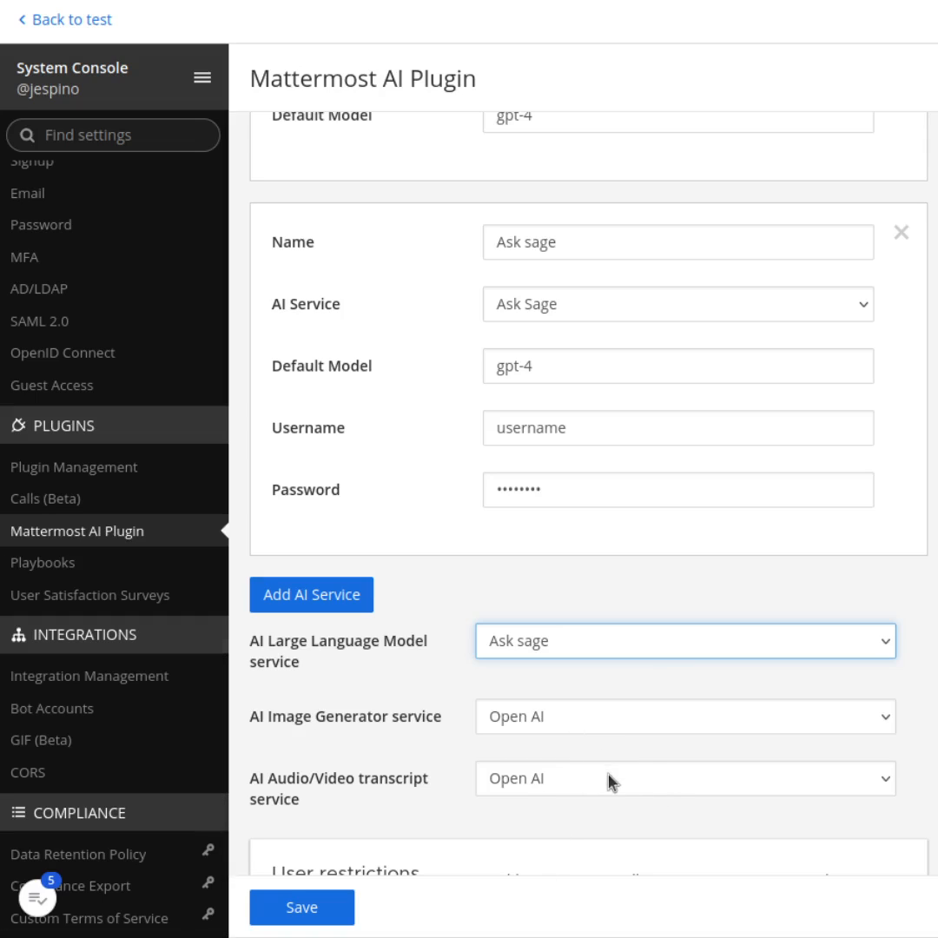
mouse_move(779, 730)
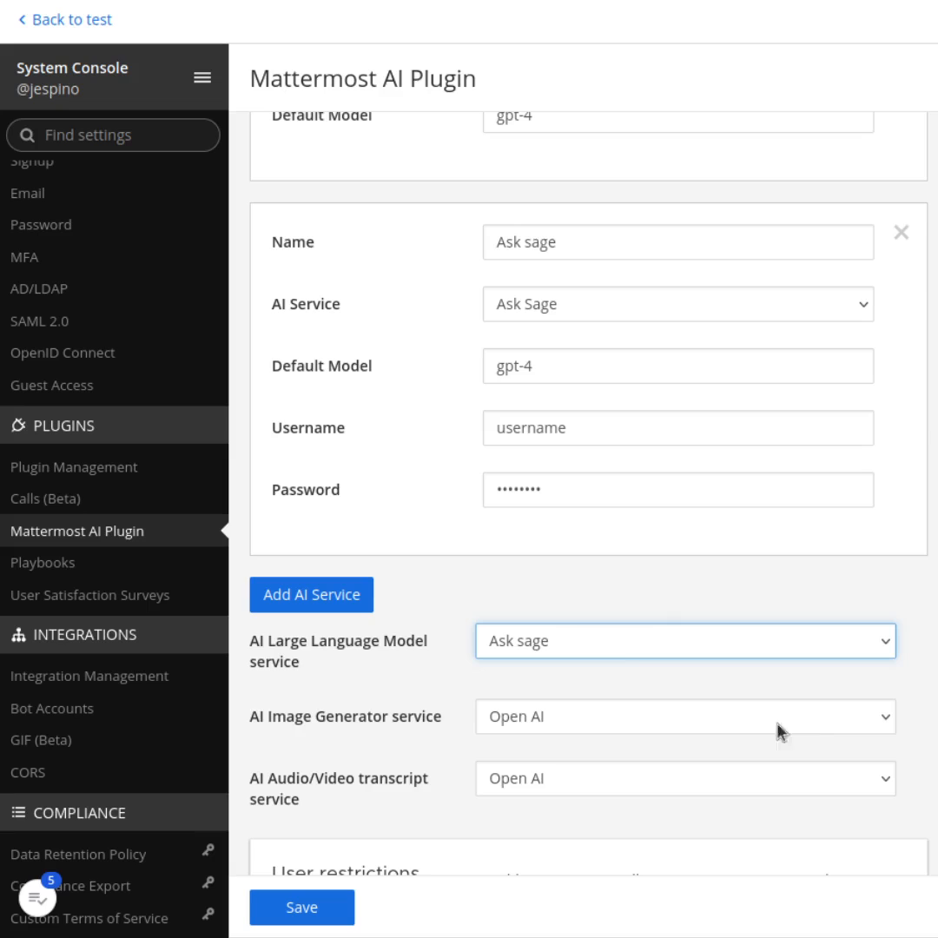
scroll("down", 3)
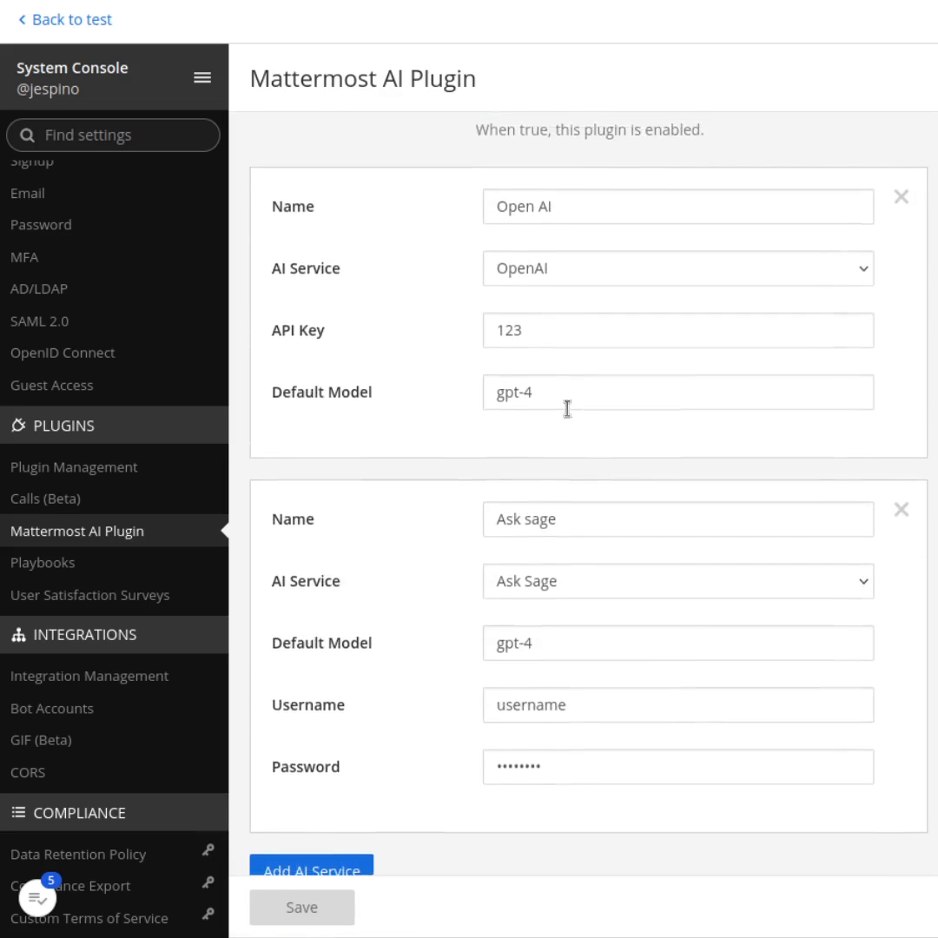
- Add a third AI service entry set to the OpenAI Compatible service
scroll("down", 3)
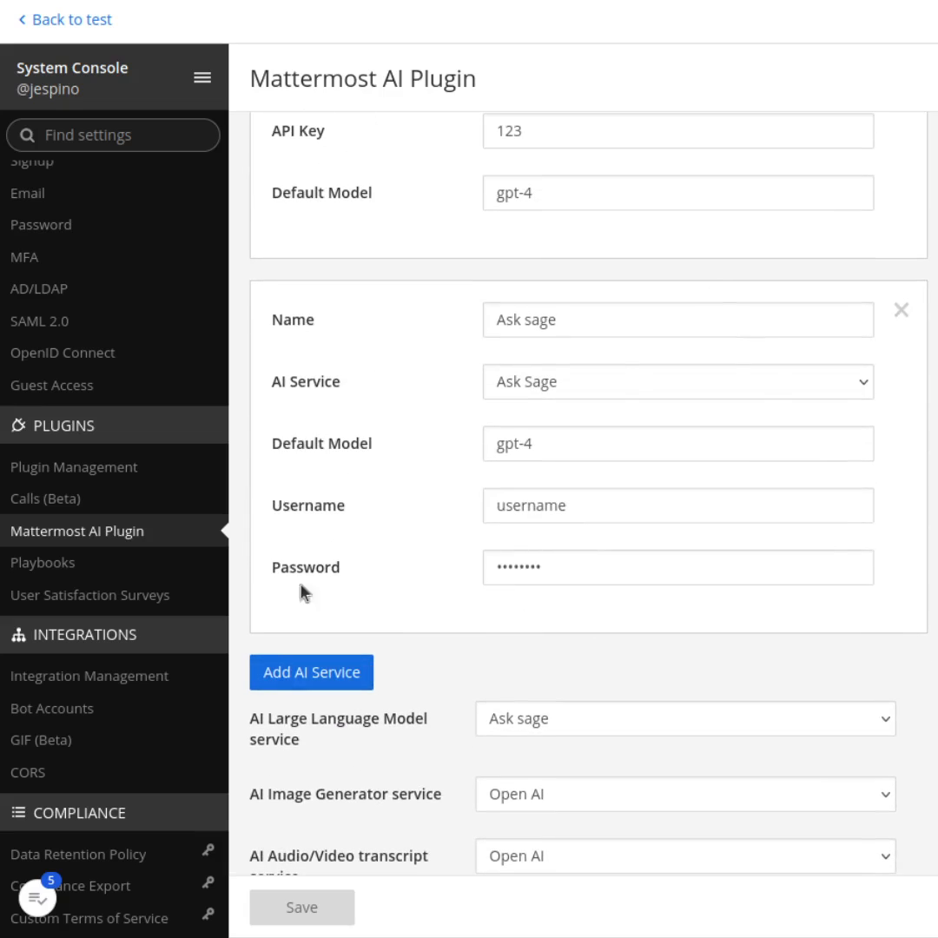
mouse_move(313, 633)
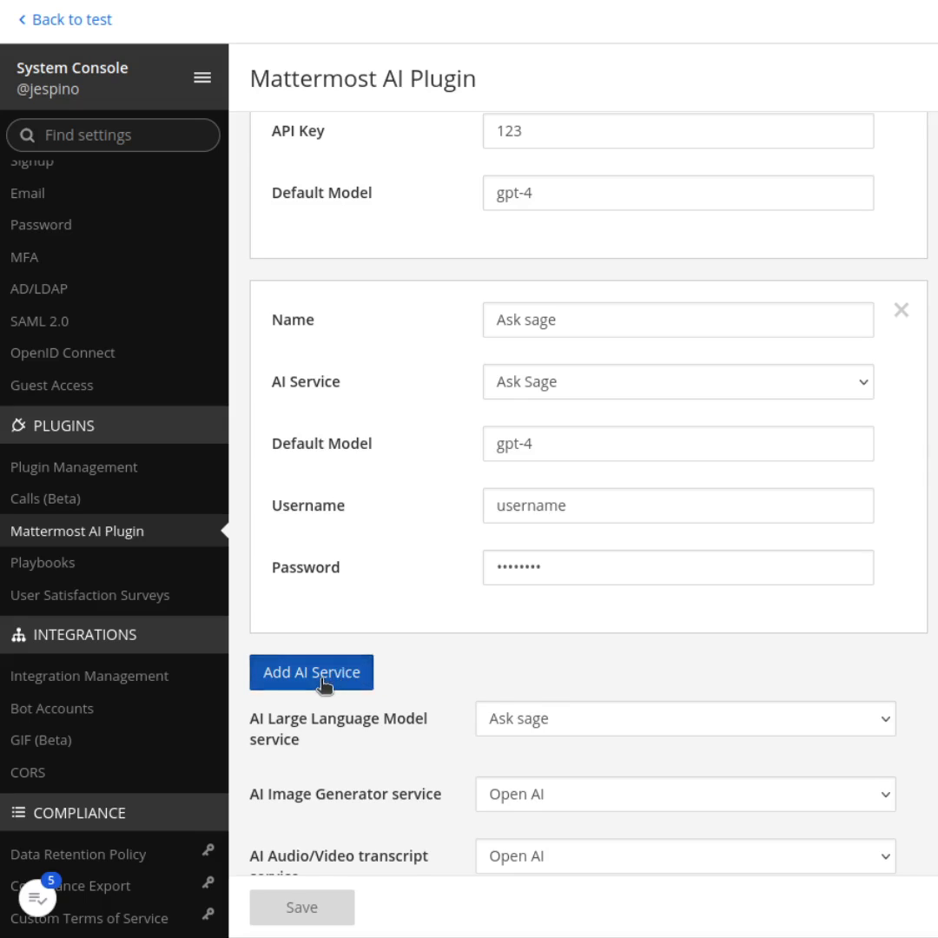
left_click(311, 673)
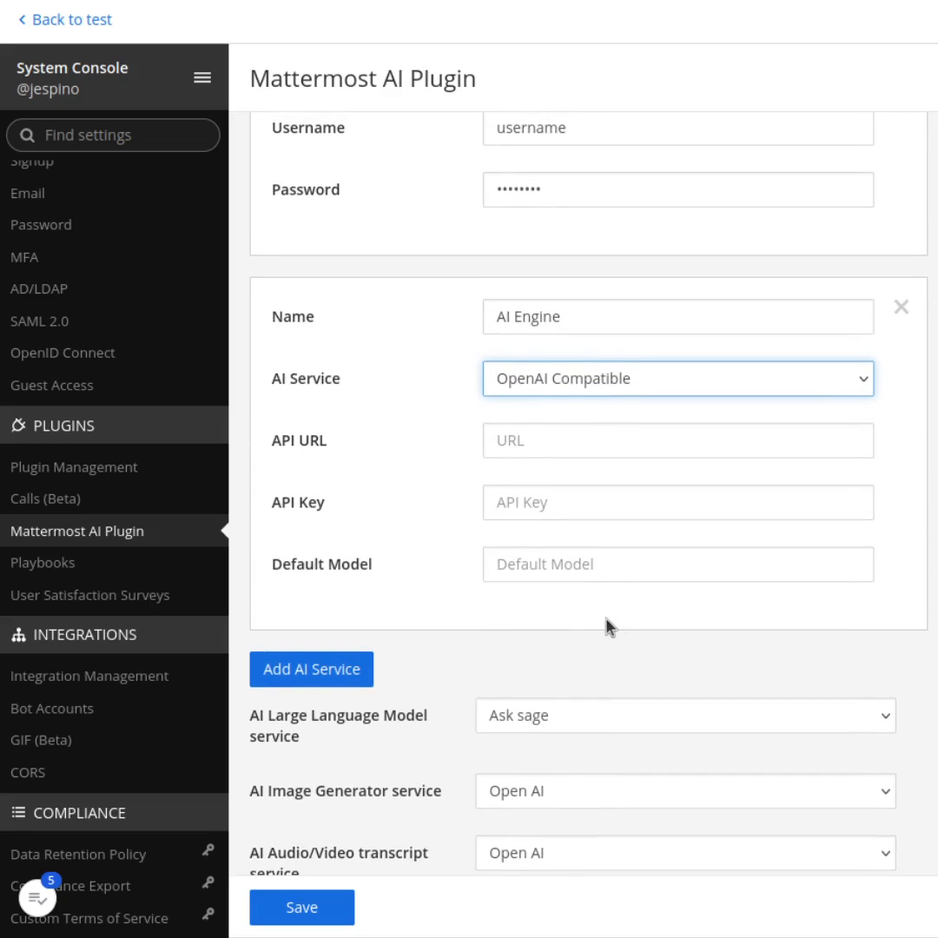
mouse_move(526, 660)
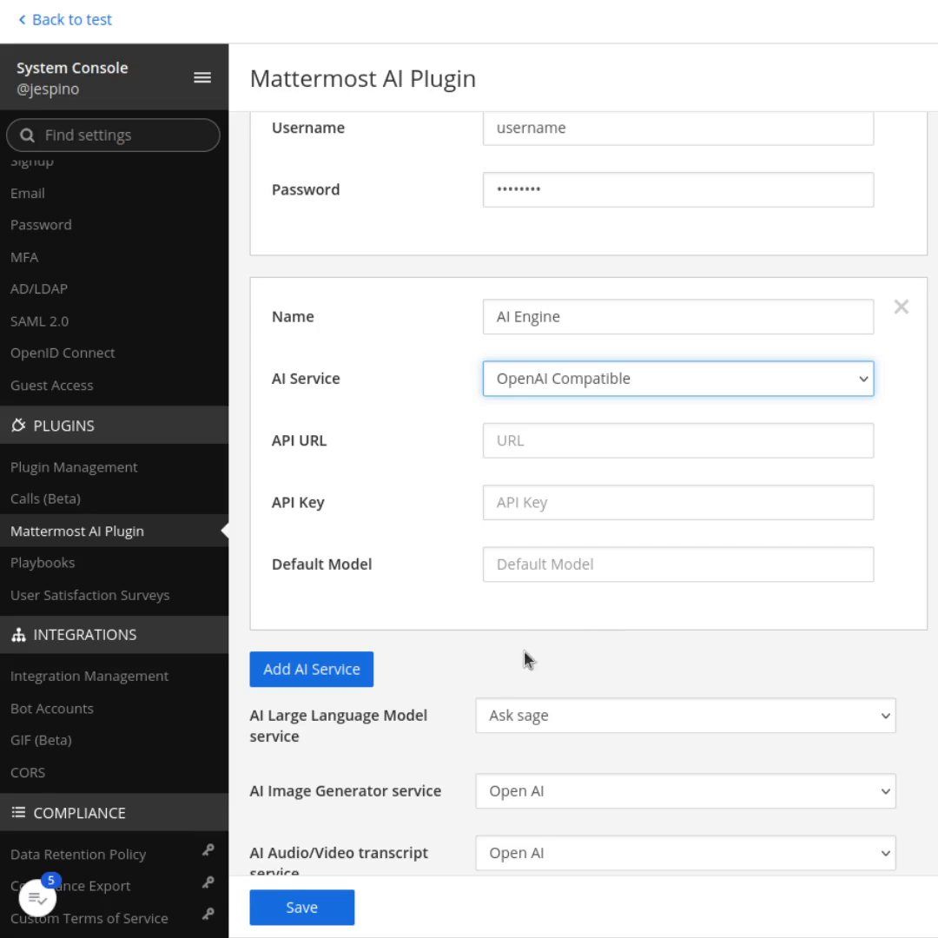
mouse_move(443, 467)
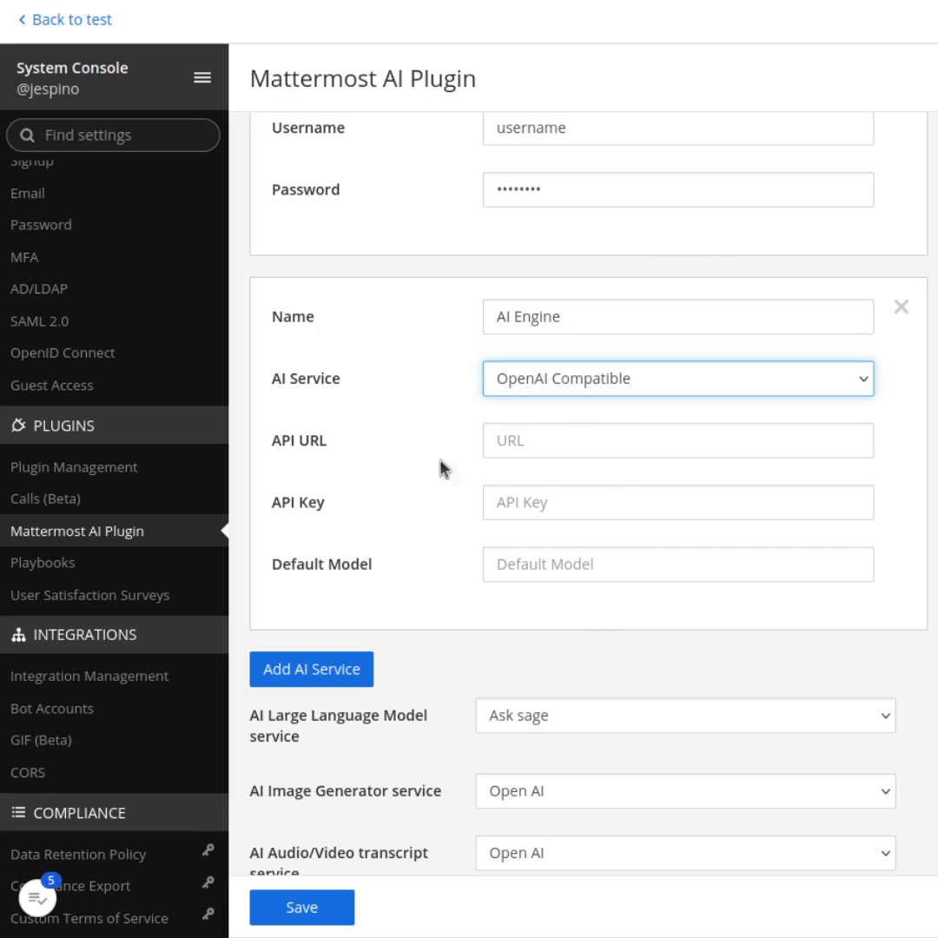
scroll("down", 3)
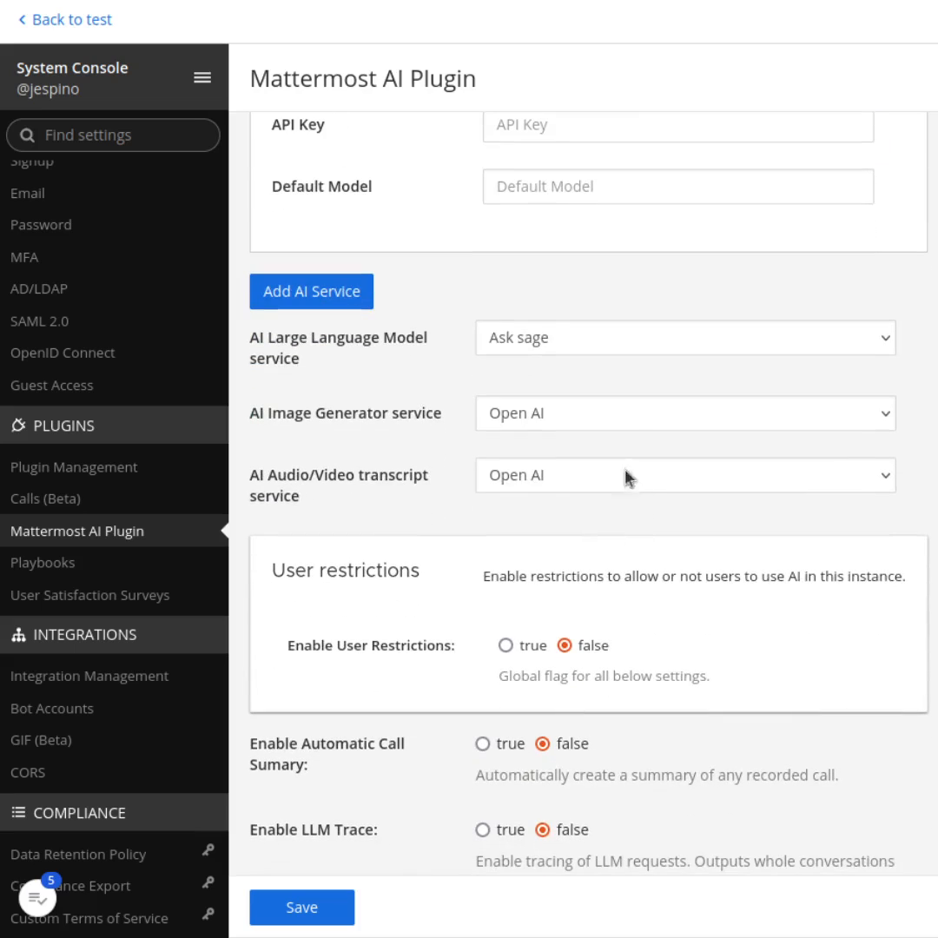
scroll("up", 3)
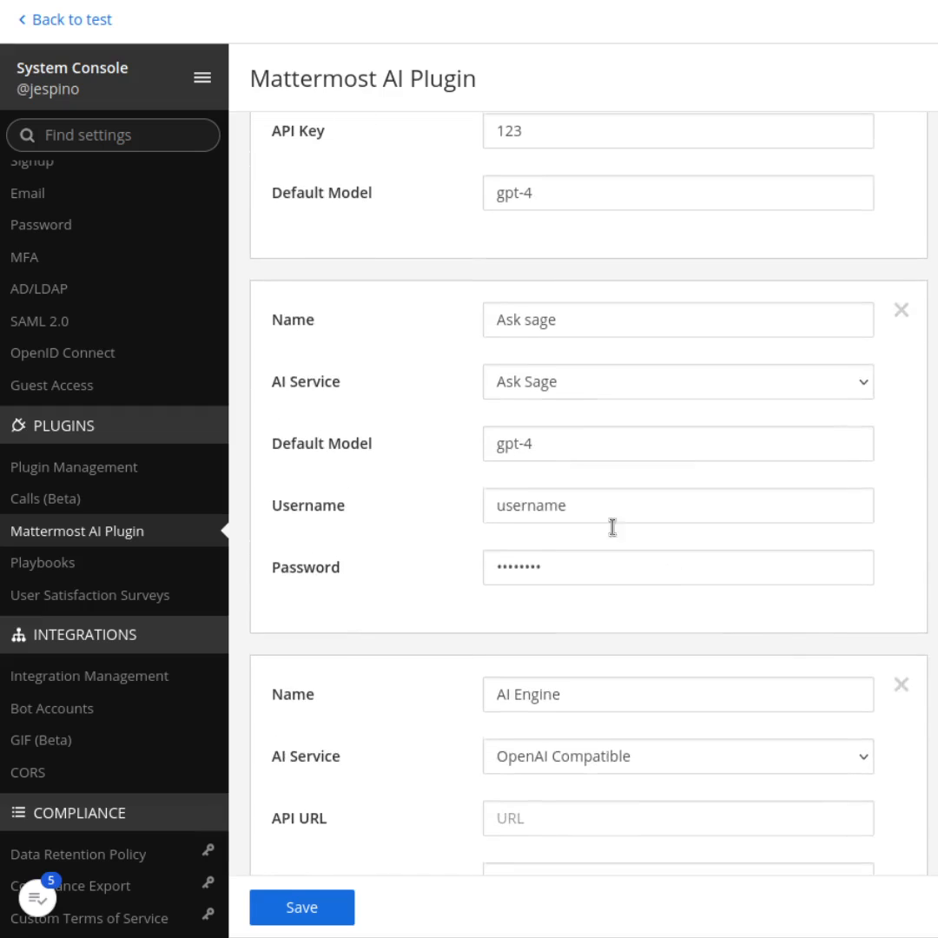
scroll("down", 3)
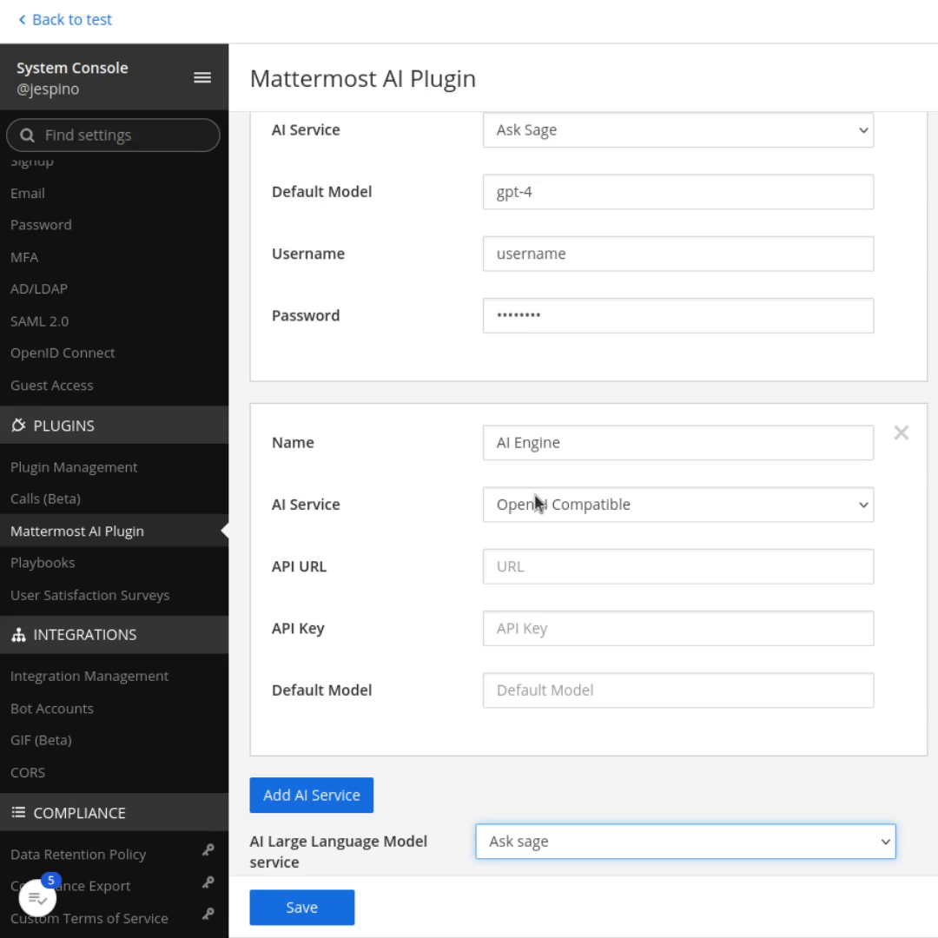
scroll("down", 3)
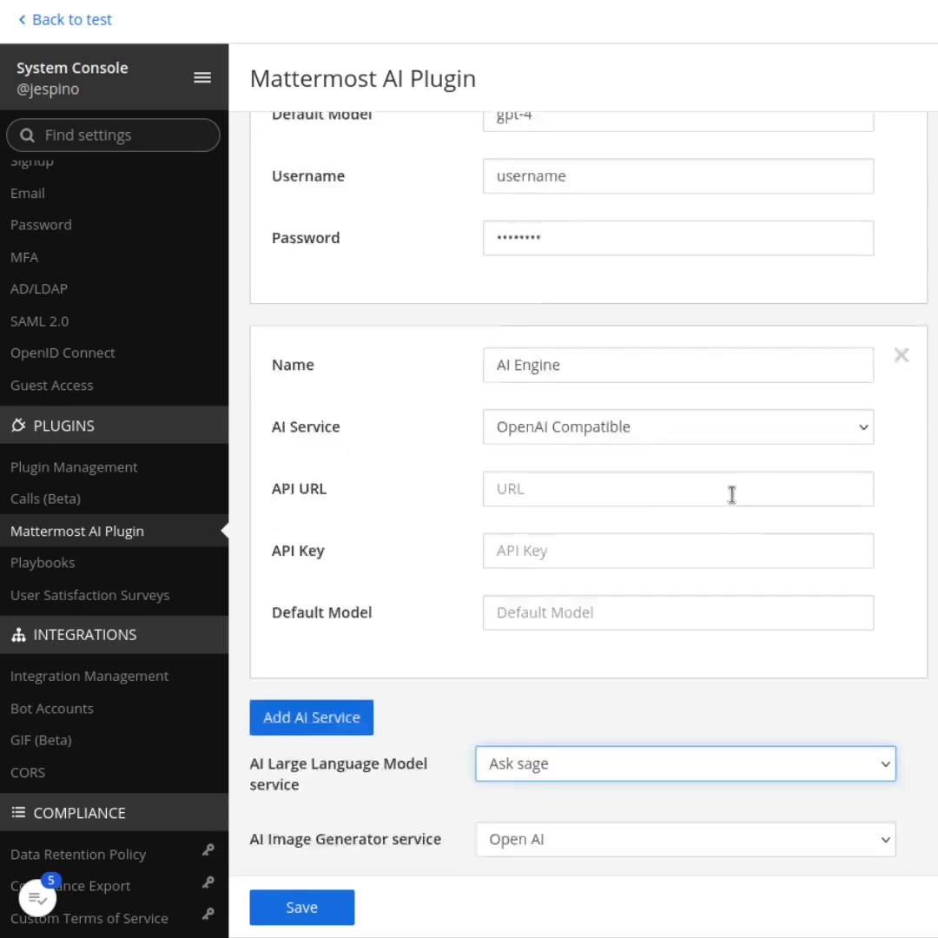
scroll("down", 3)
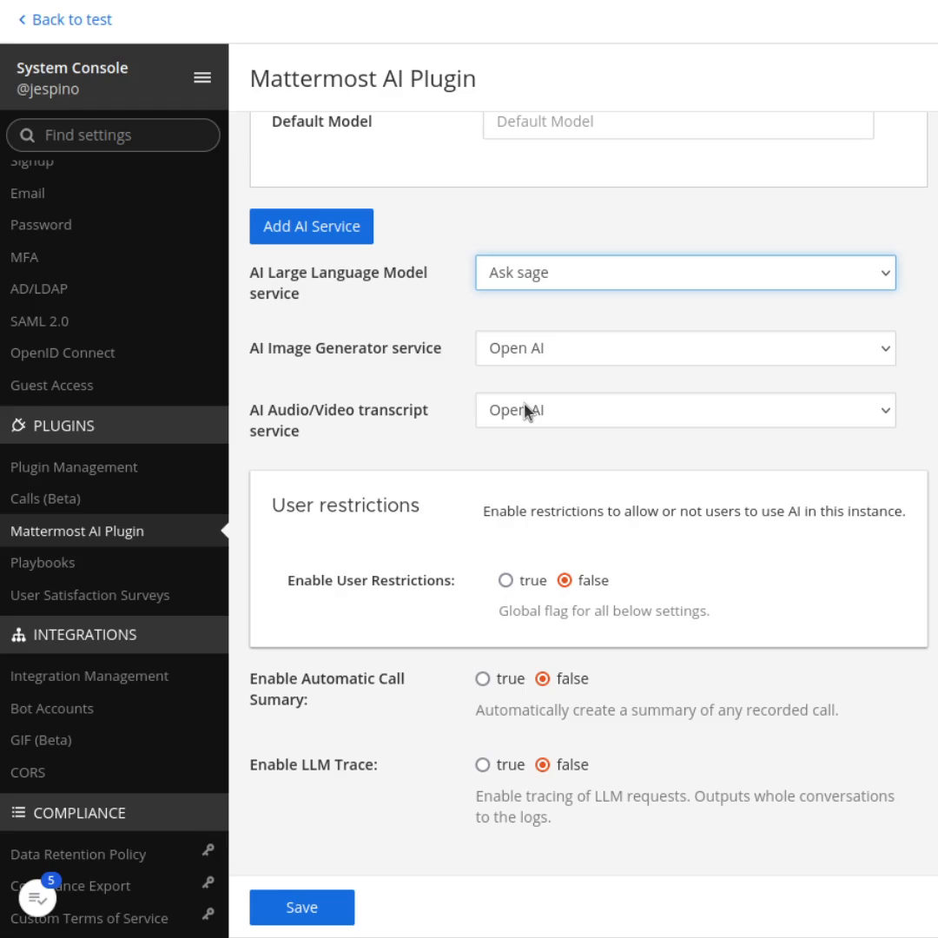
mouse_move(489, 493)
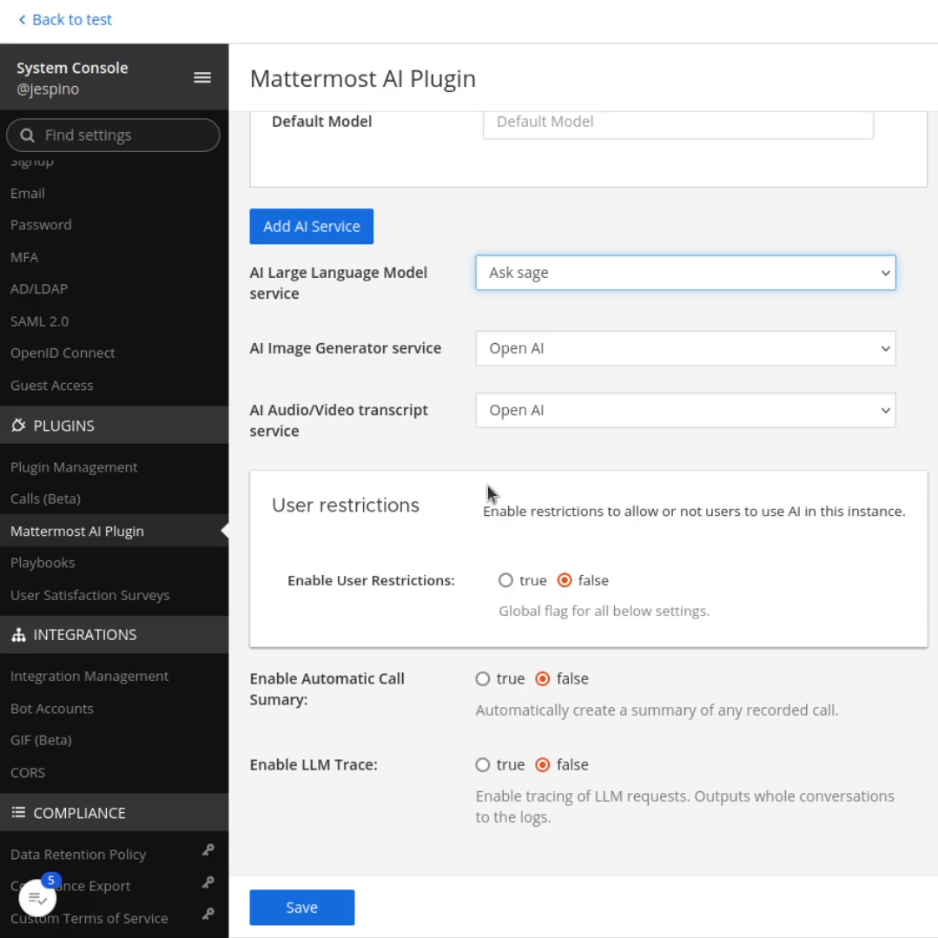
mouse_move(389, 636)
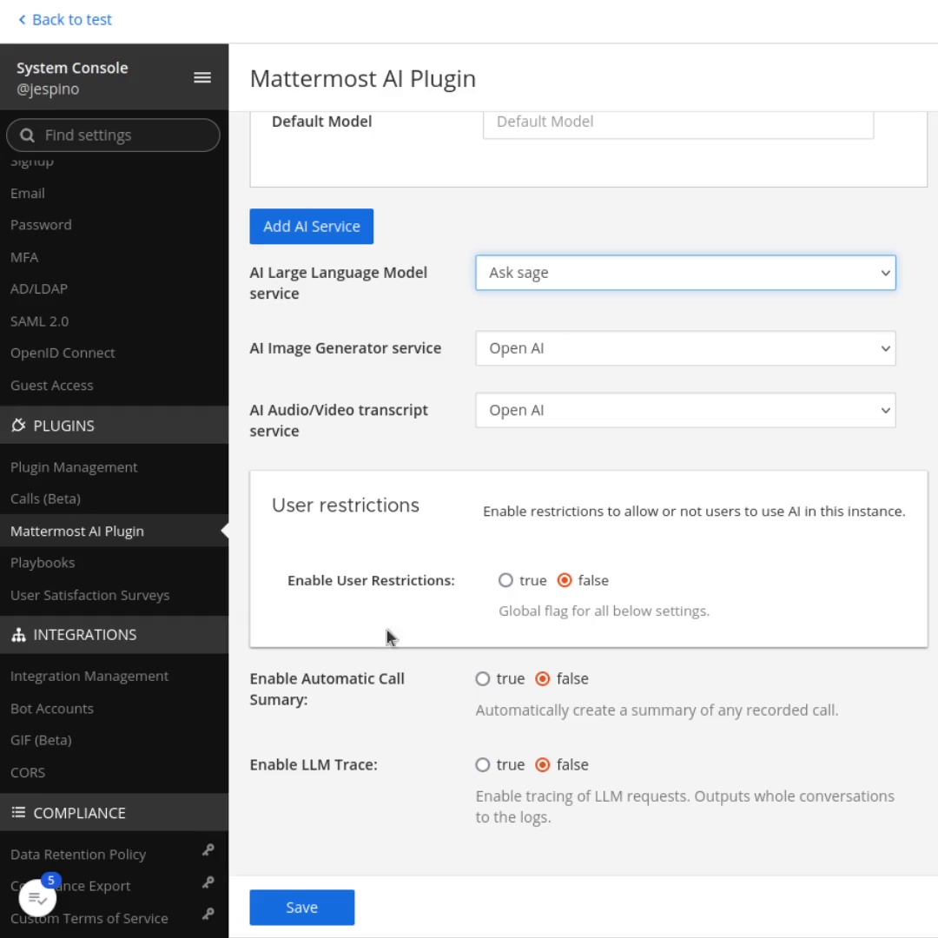
mouse_move(363, 912)
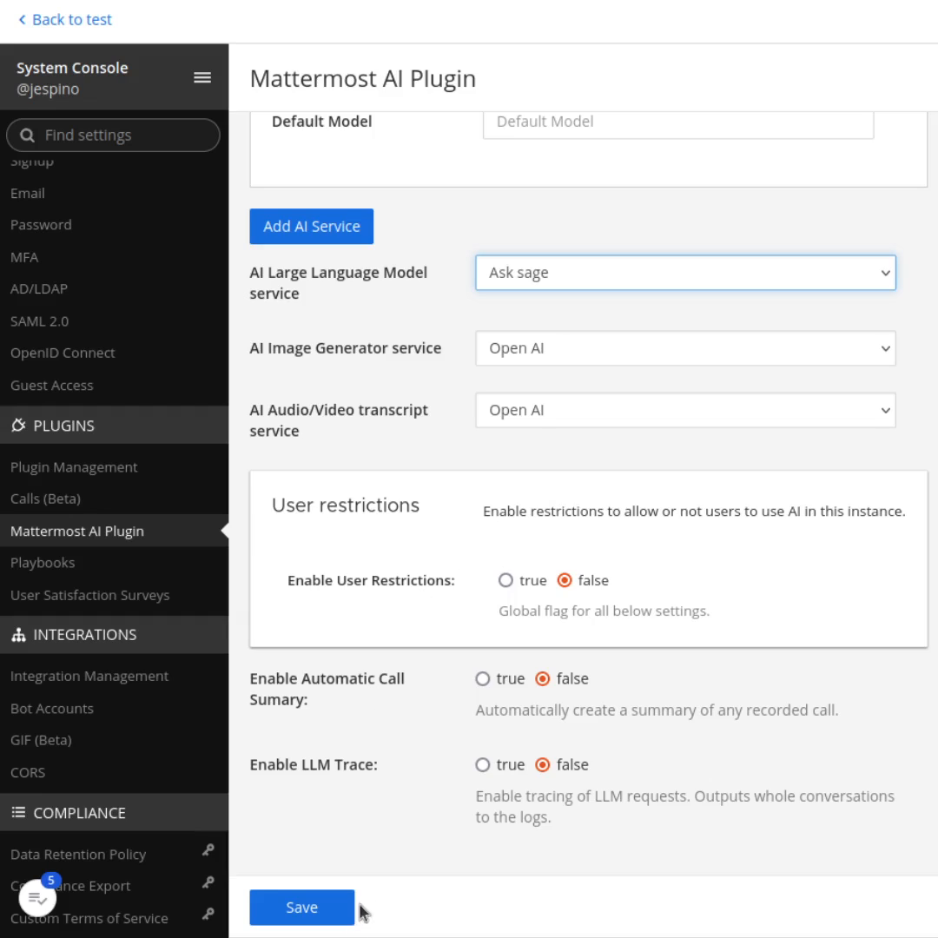